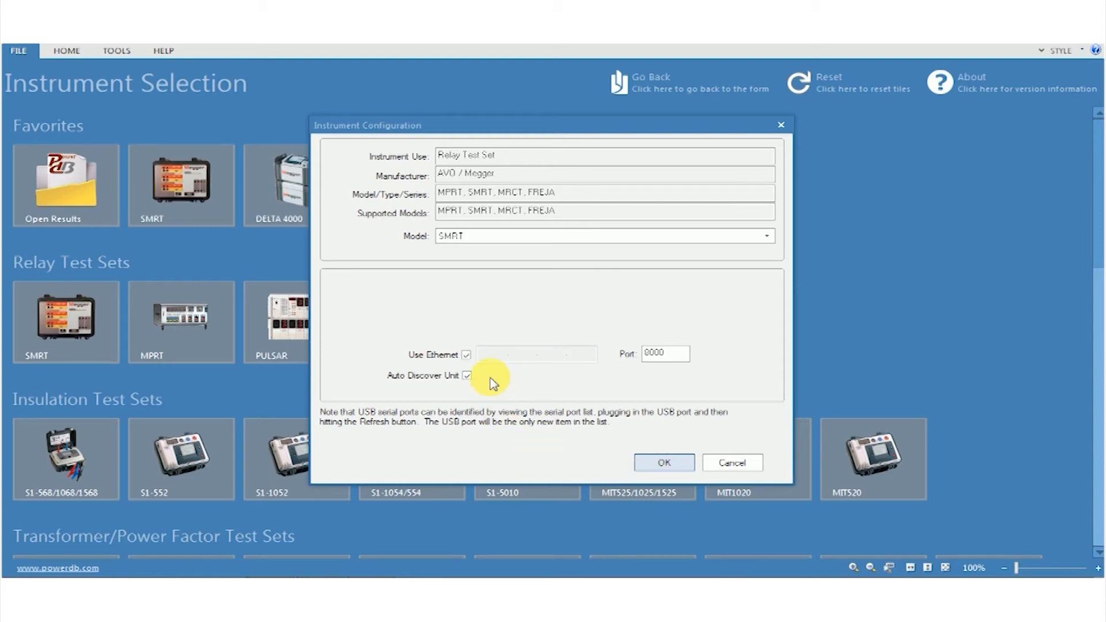
mouse_move(432, 365)
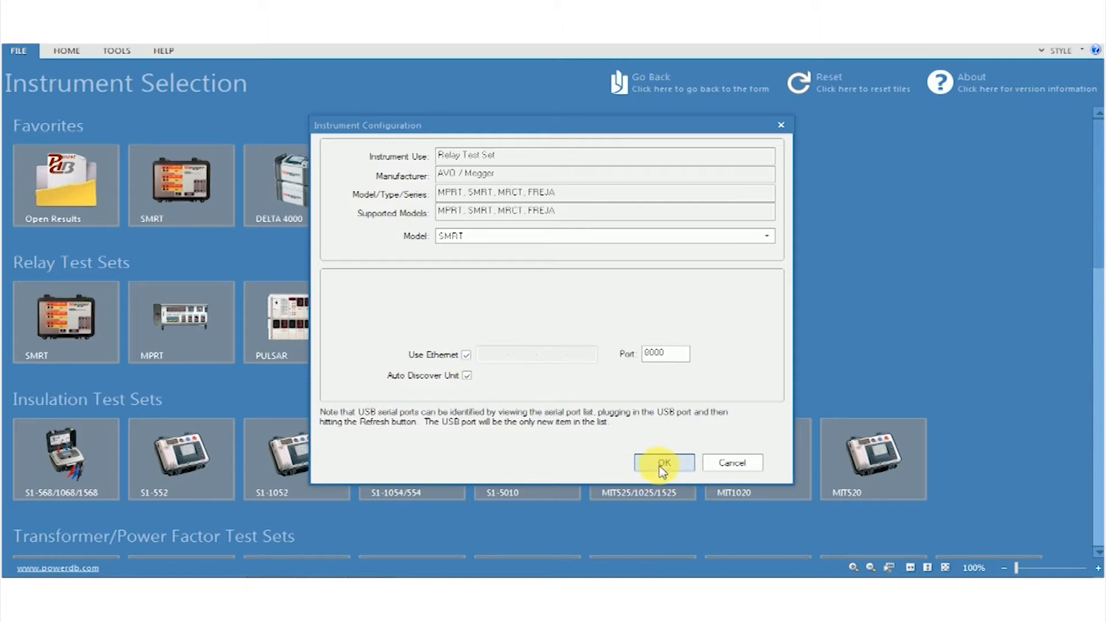
Confirm the SMRT instrument configuration so the RTMS screen awaits a unit connection
click(662, 463)
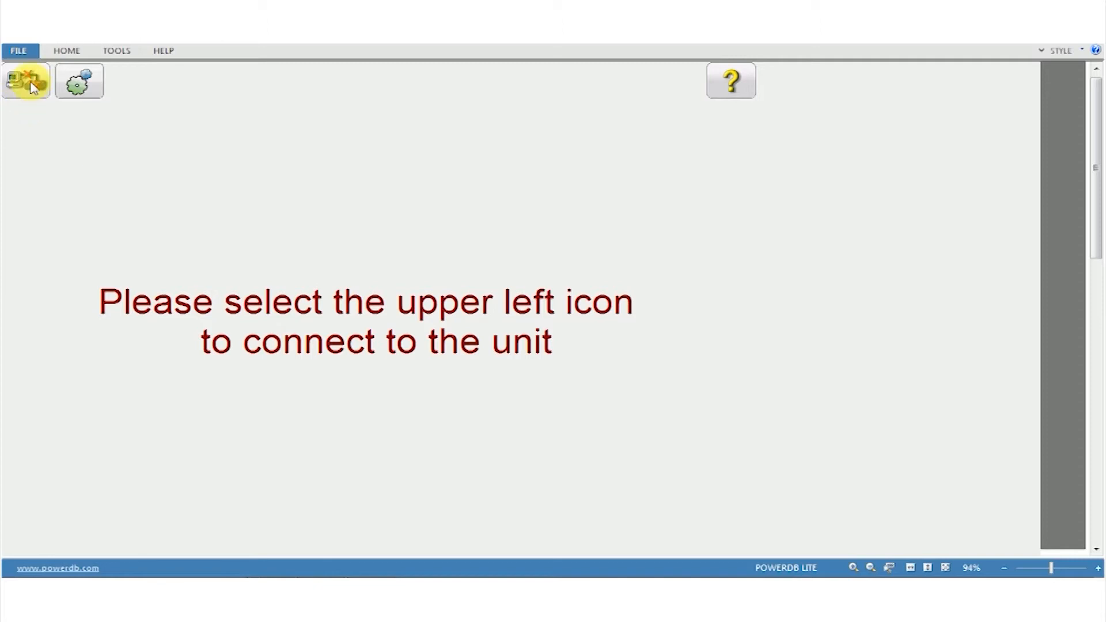
Connect to a simulated device and dismiss the simulation mode notice
click(25, 80)
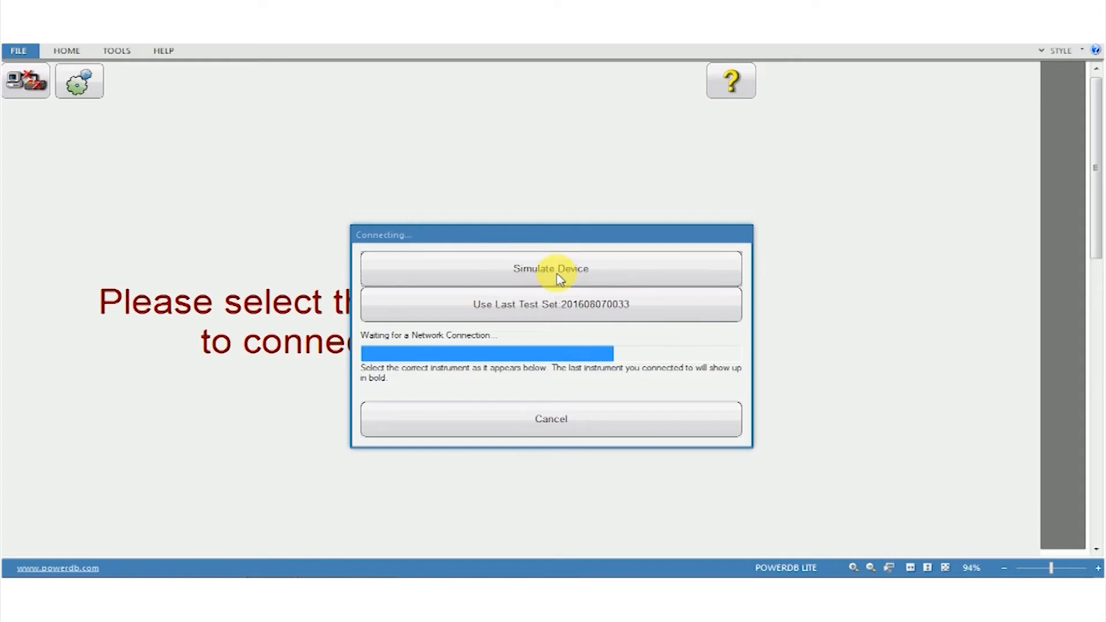
click(550, 268)
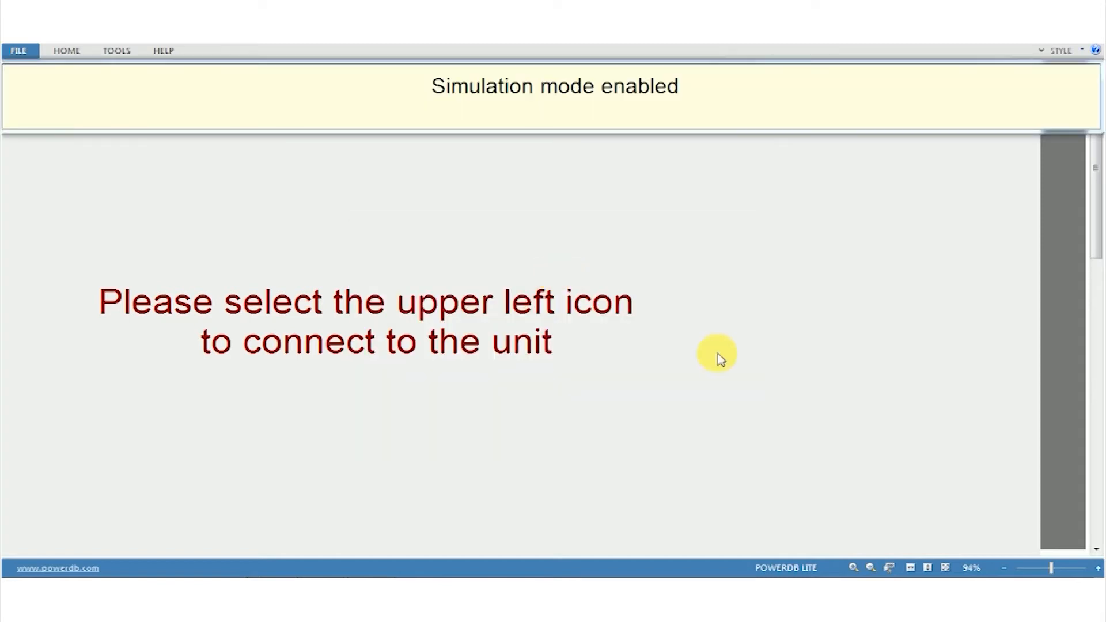
click(30, 84)
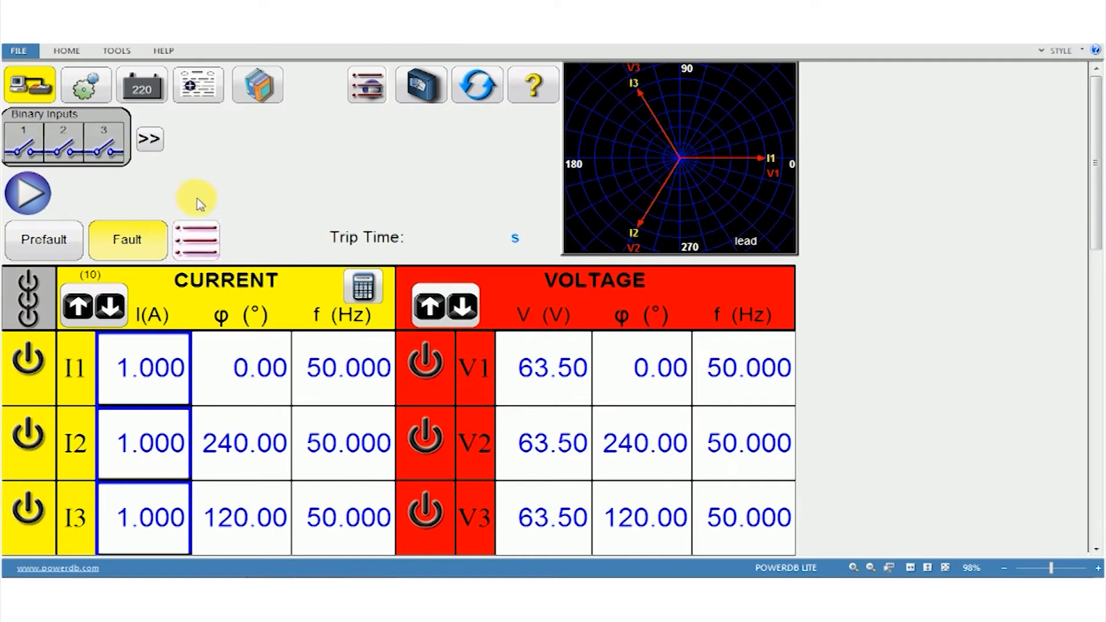
mouse_move(388, 225)
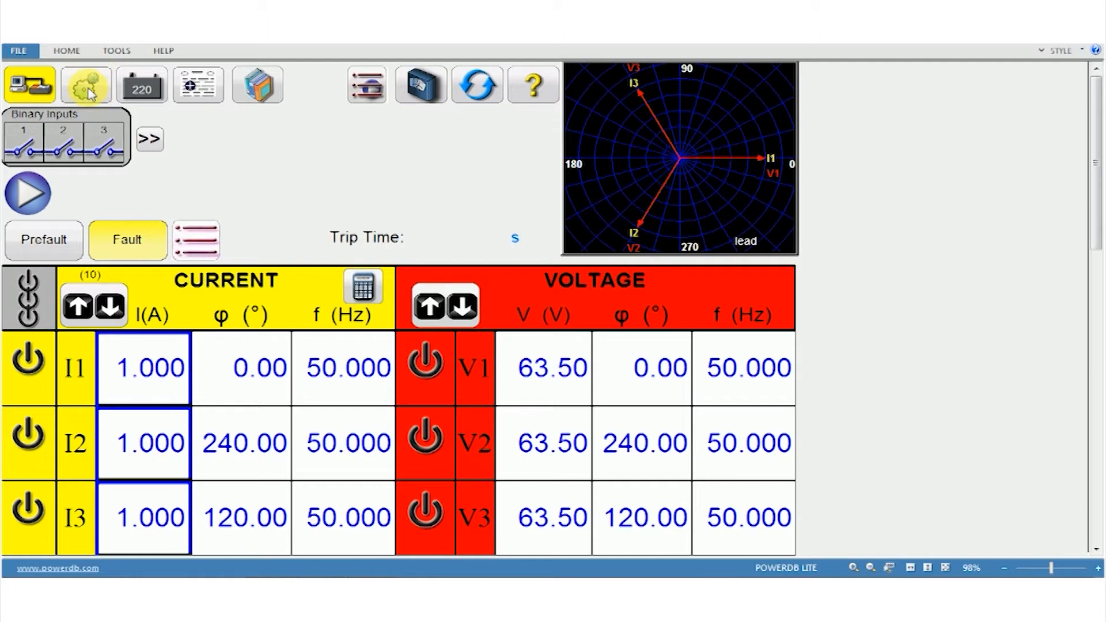
In test set settings, try the 3V+180A and six-currents output options, then list simulated units
click(86, 84)
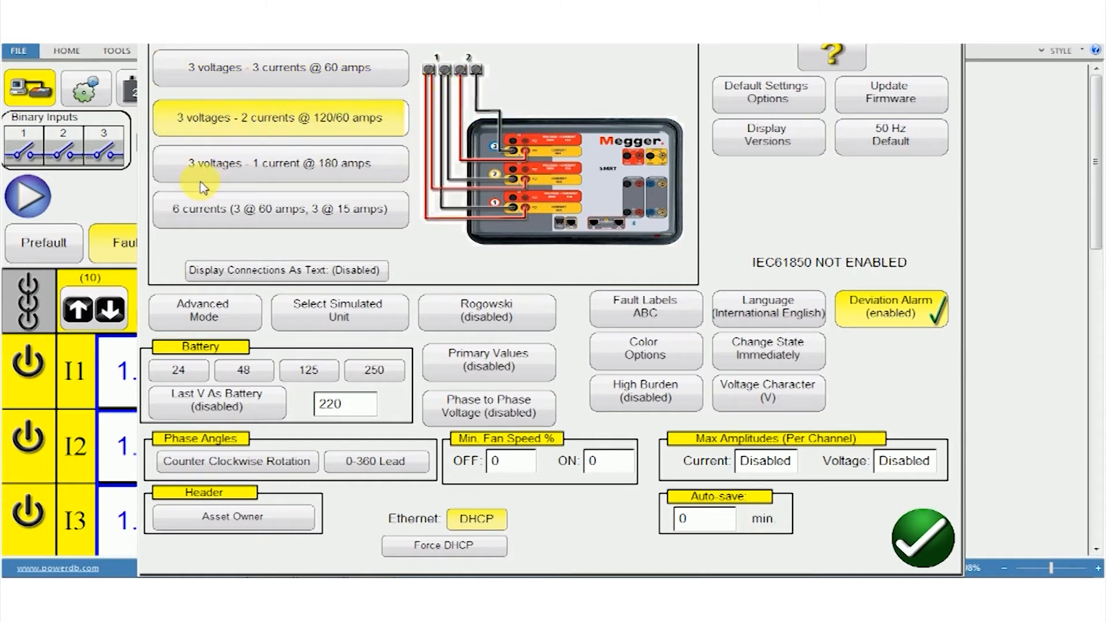
click(280, 163)
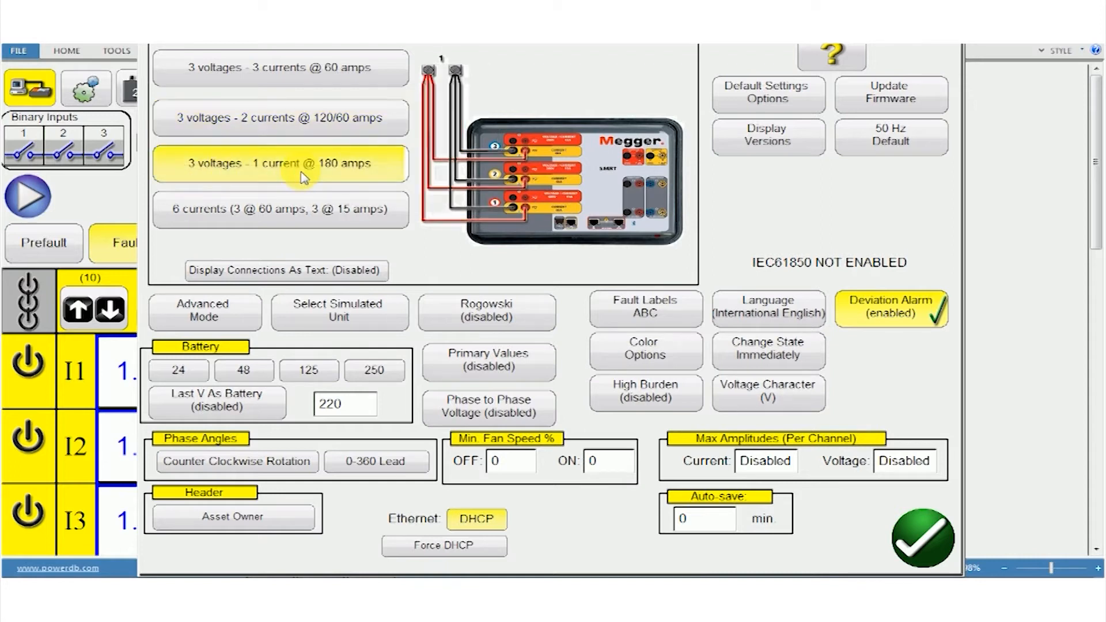
click(280, 209)
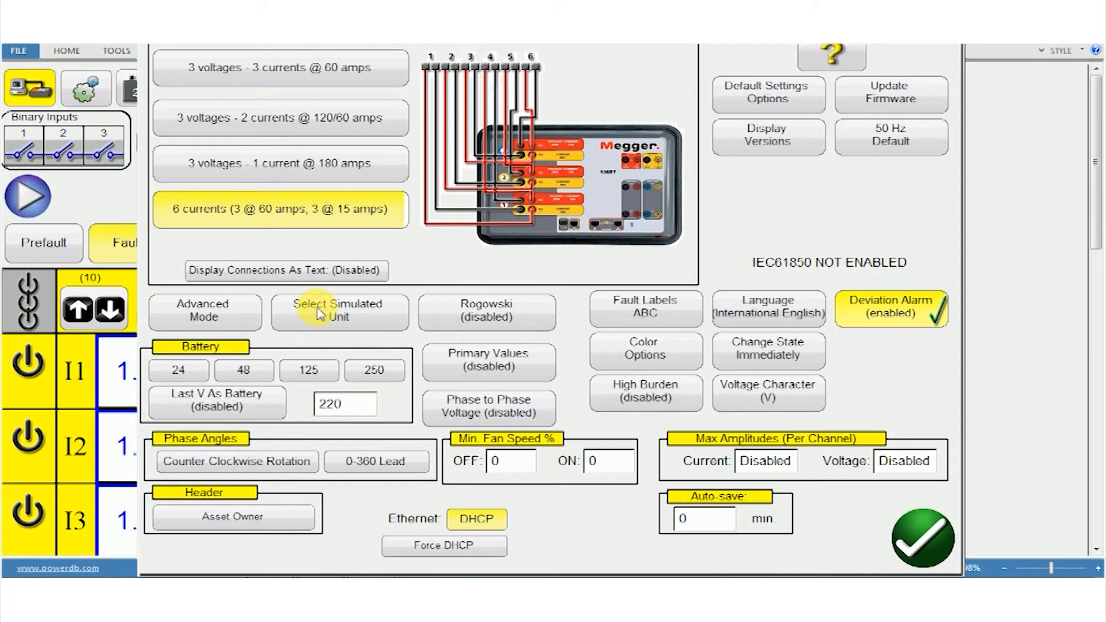
mouse_move(285, 305)
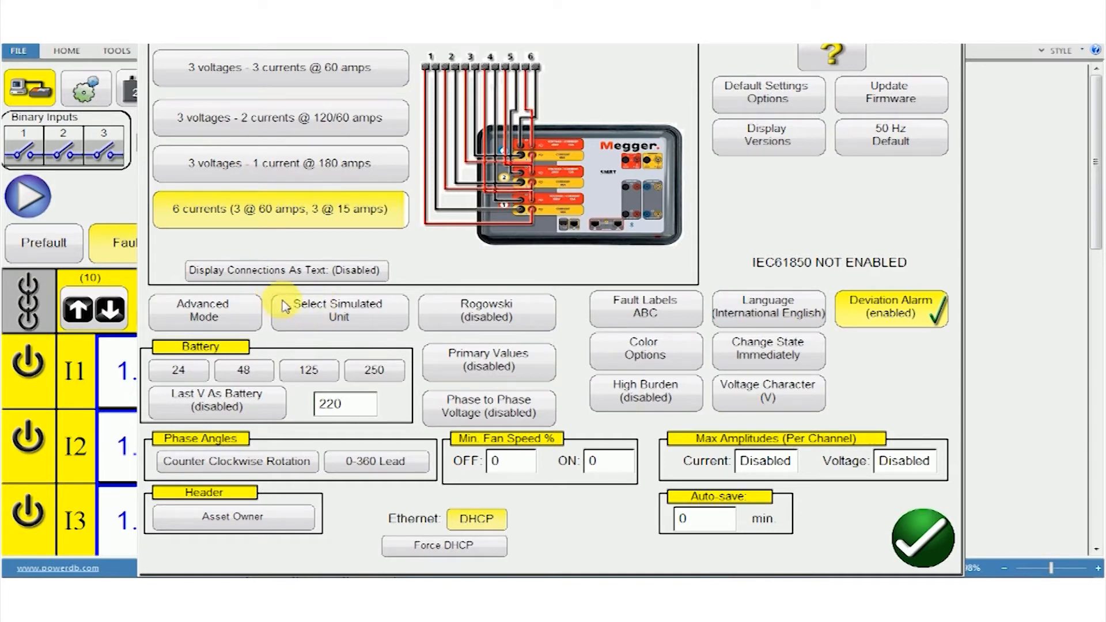
click(339, 310)
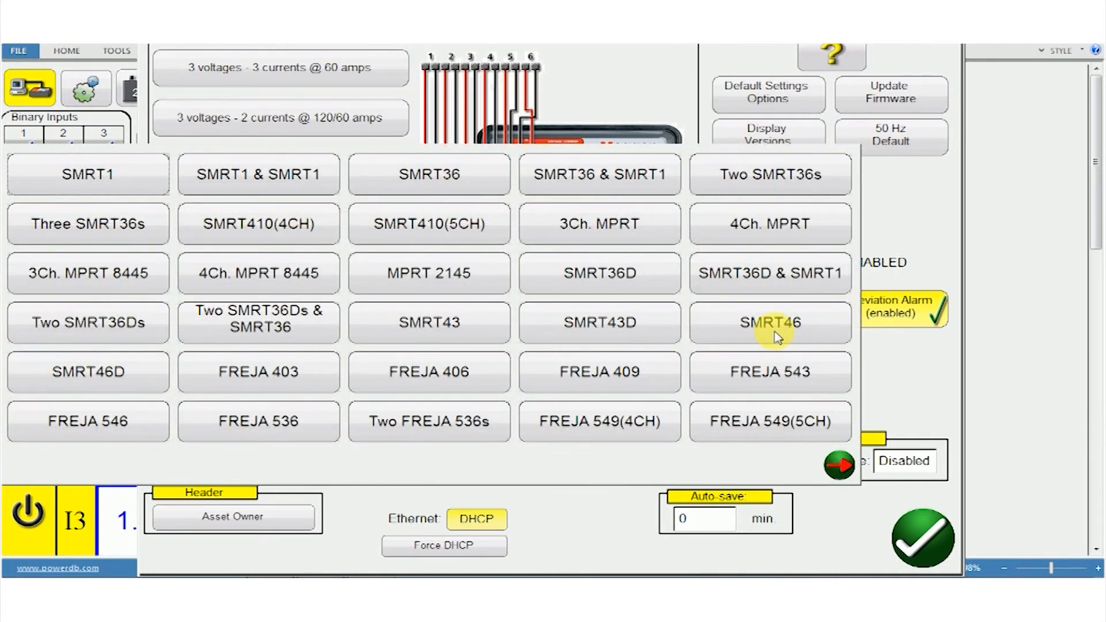
Simulate an SMRT46 unit, keep the battery at 220 V and apply the 50 Hz default
click(769, 323)
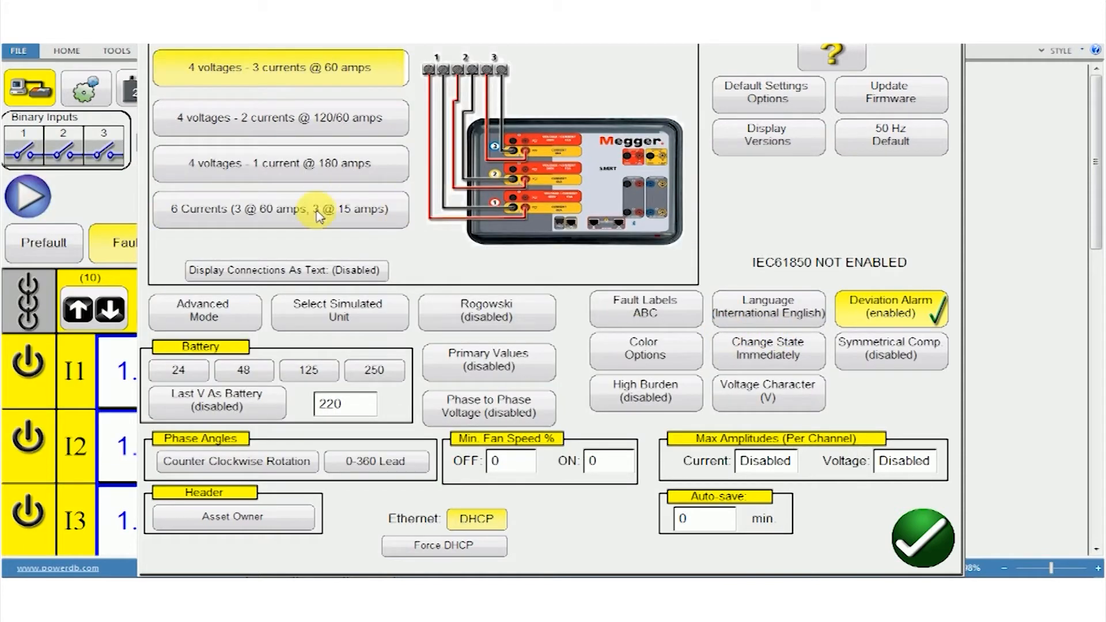
mouse_move(290, 77)
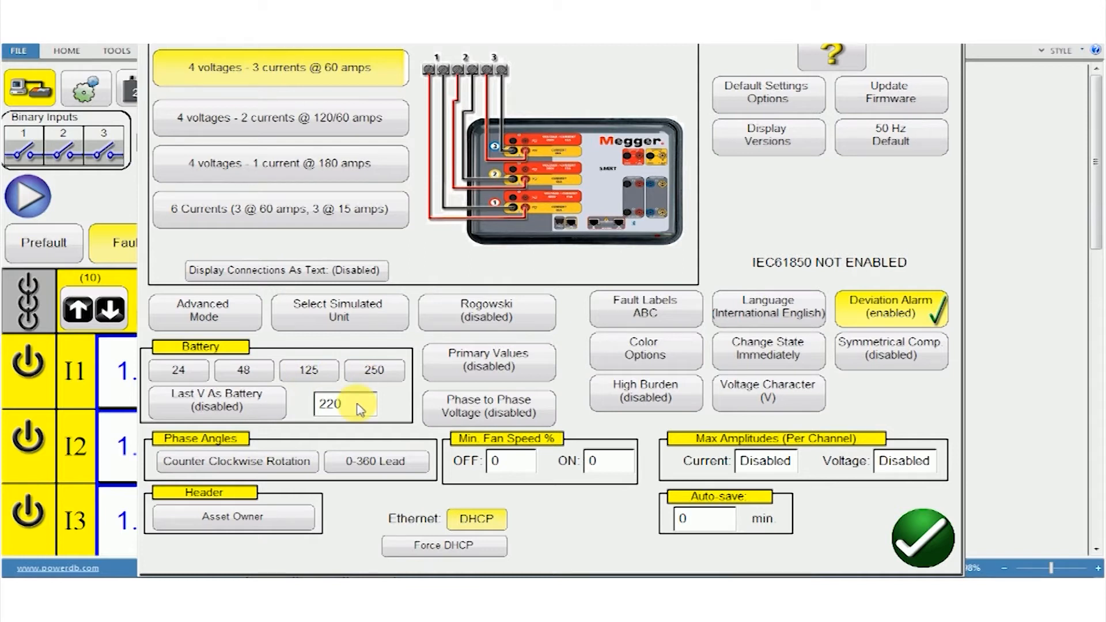
click(342, 404)
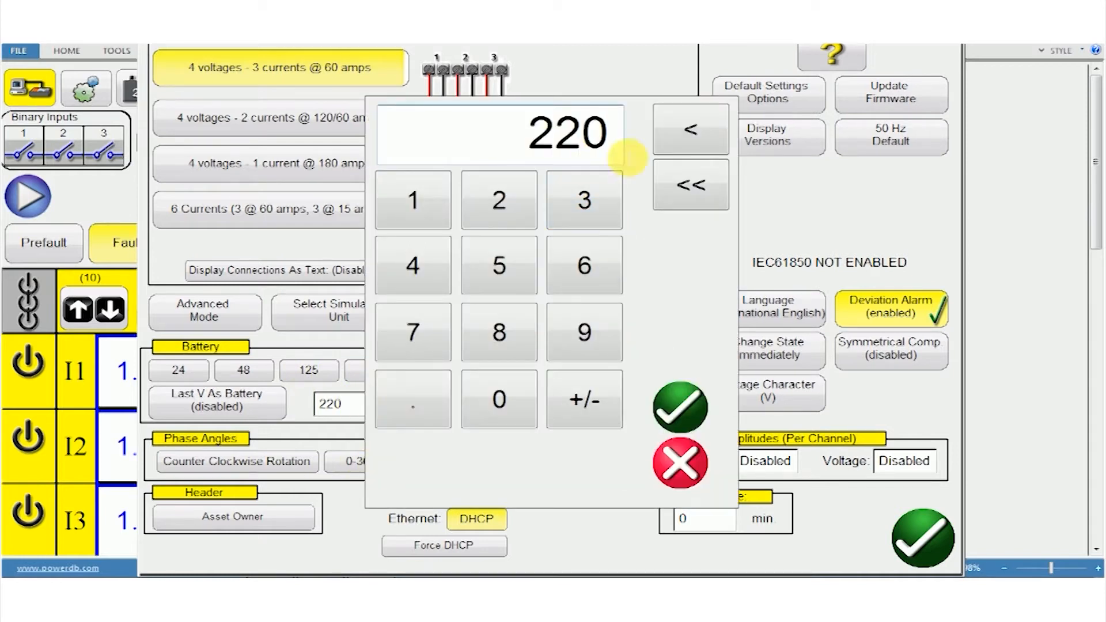
click(678, 408)
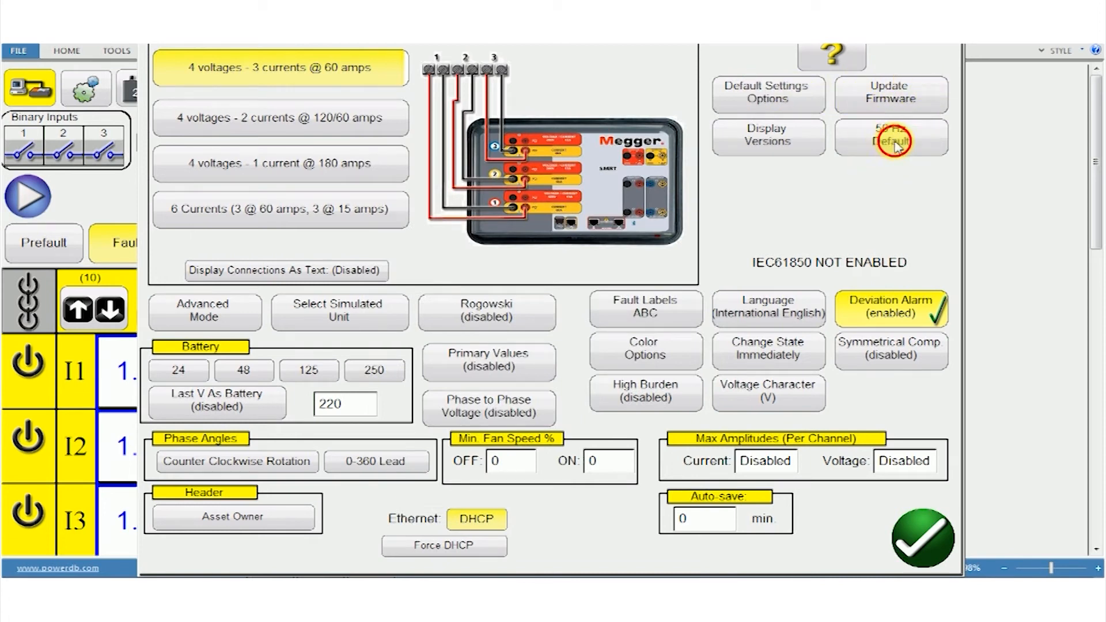
click(767, 138)
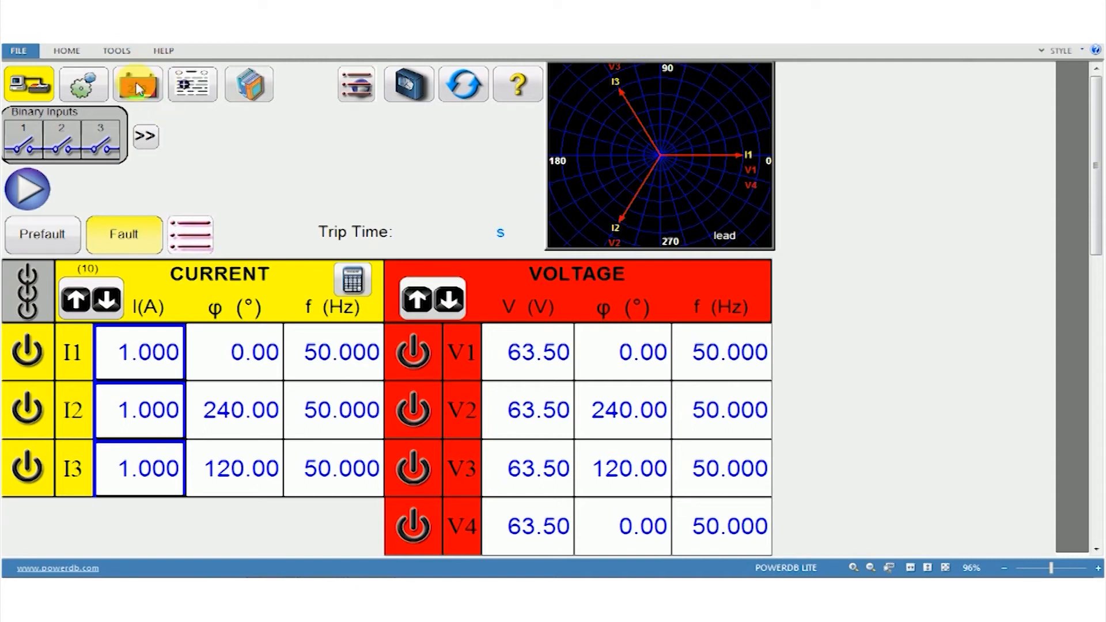
Switch on the 220 V battery output and view the Standard and Enhanced test module list
click(137, 83)
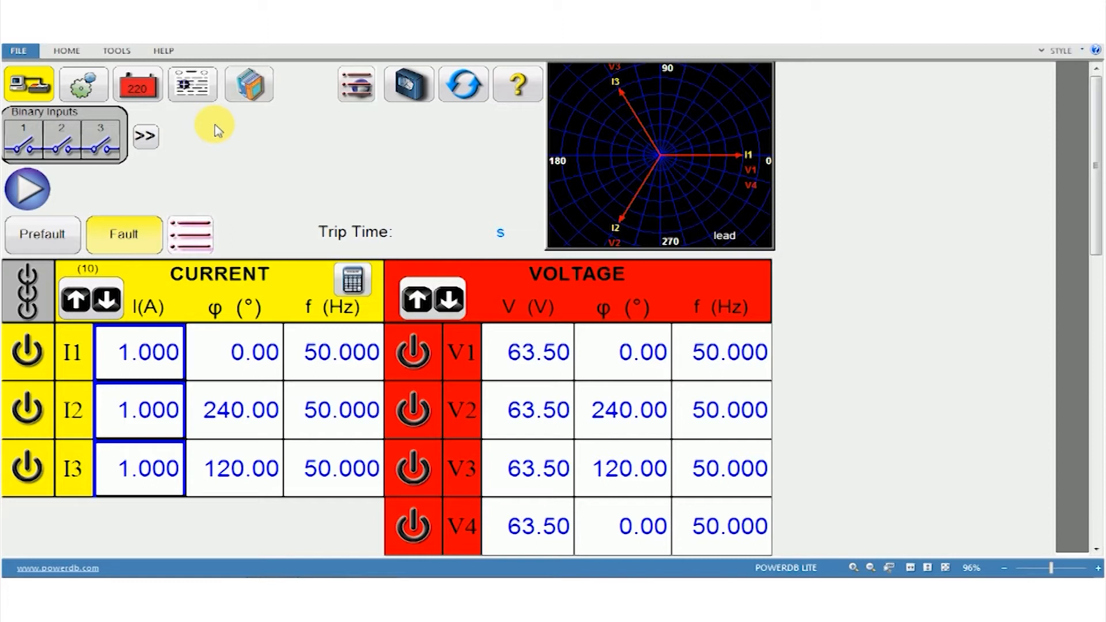
mouse_move(219, 159)
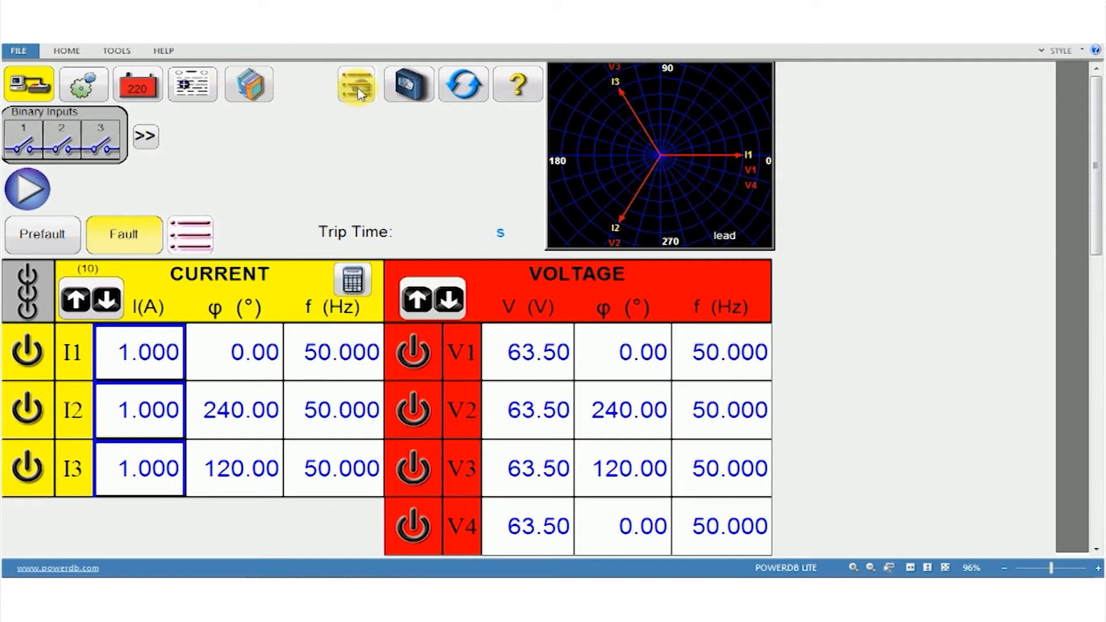
click(356, 84)
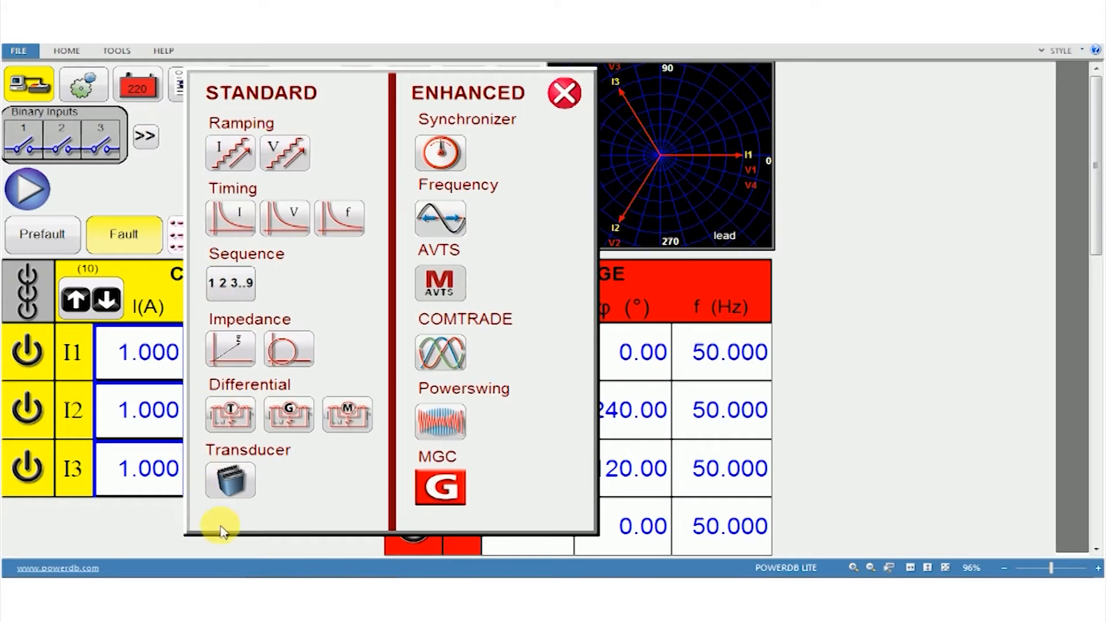
mouse_move(323, 319)
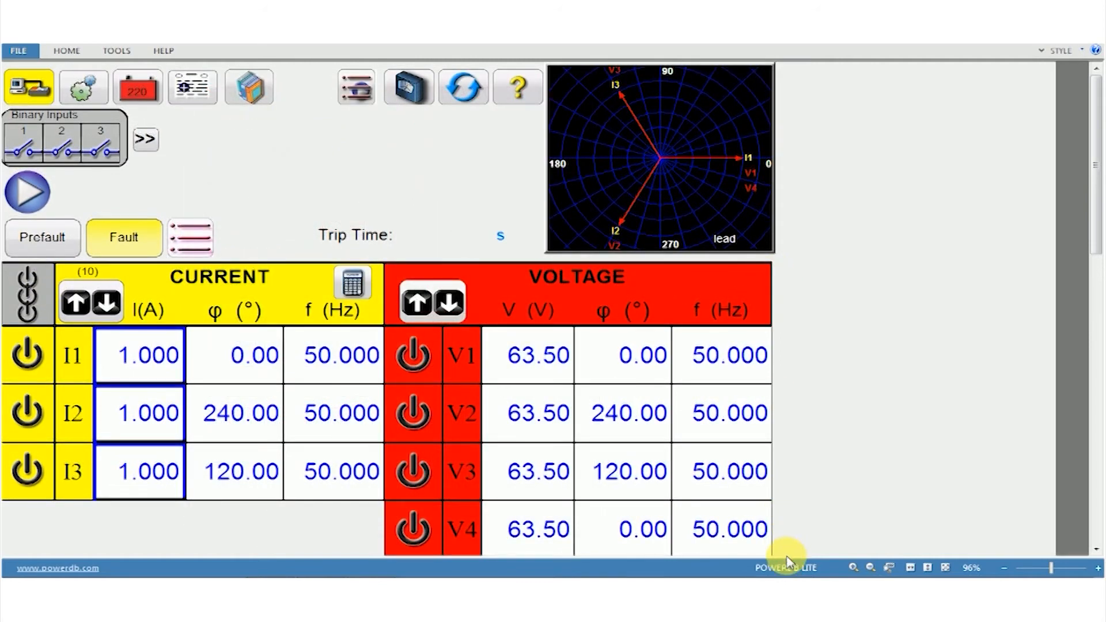
mouse_move(272, 563)
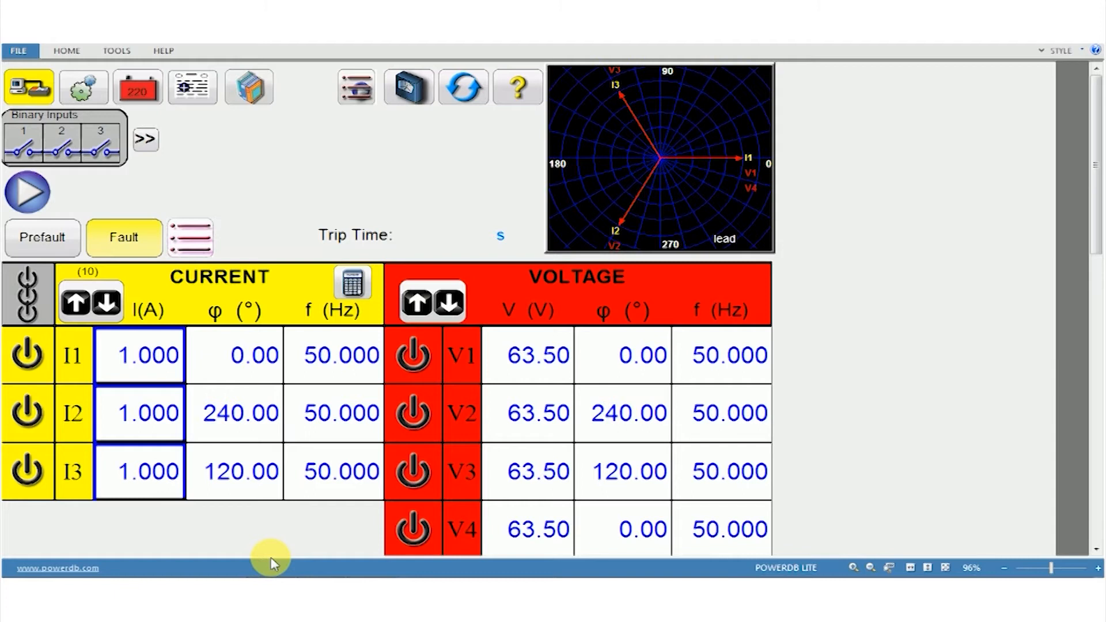
Keep I1 frequency at 50 Hz after trying 100, and set V1–V3 to 300.00 V
click(412, 355)
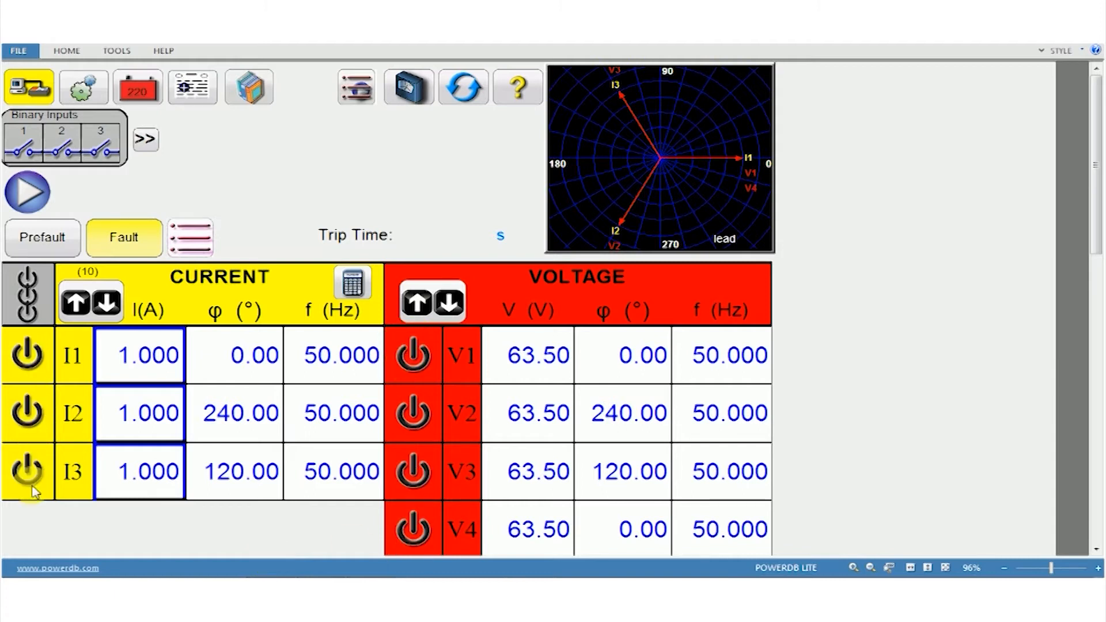
click(138, 355)
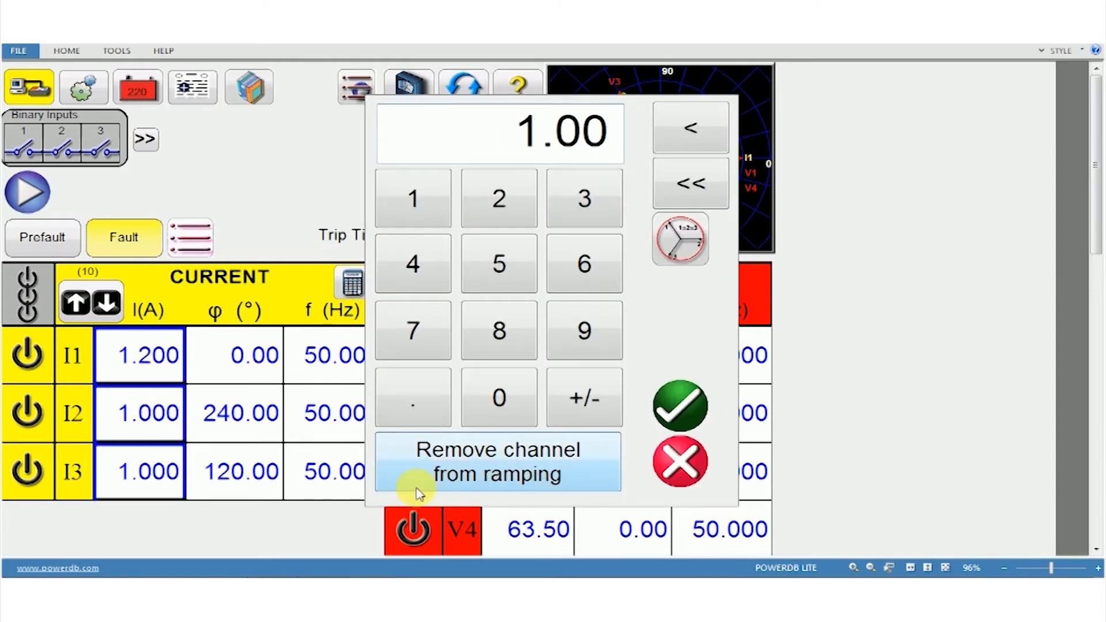
click(679, 406)
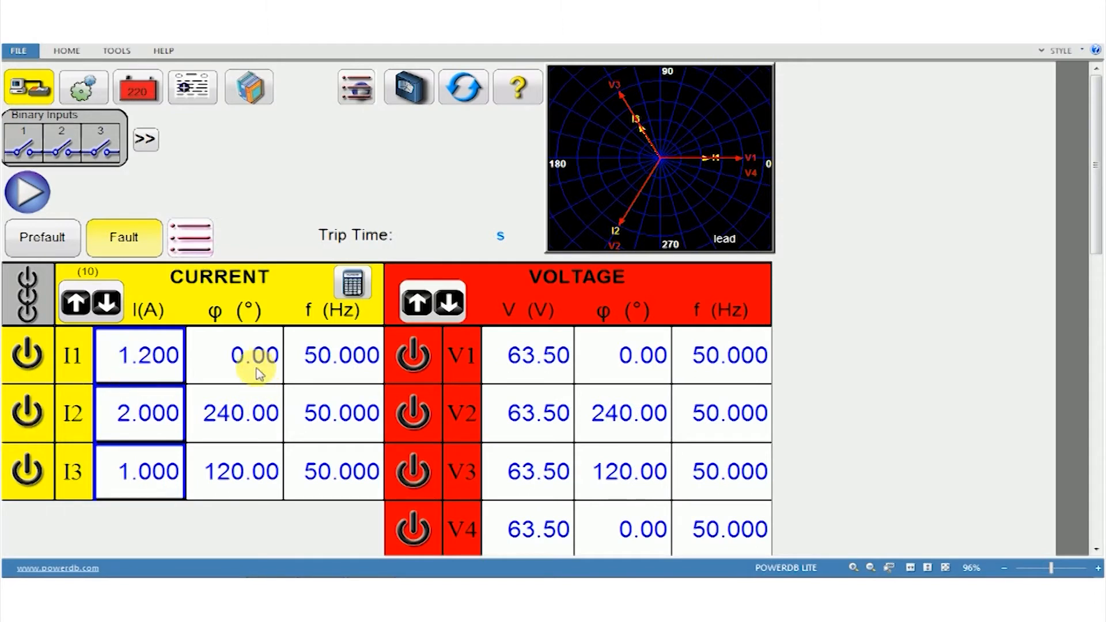
mouse_move(321, 509)
text(100)
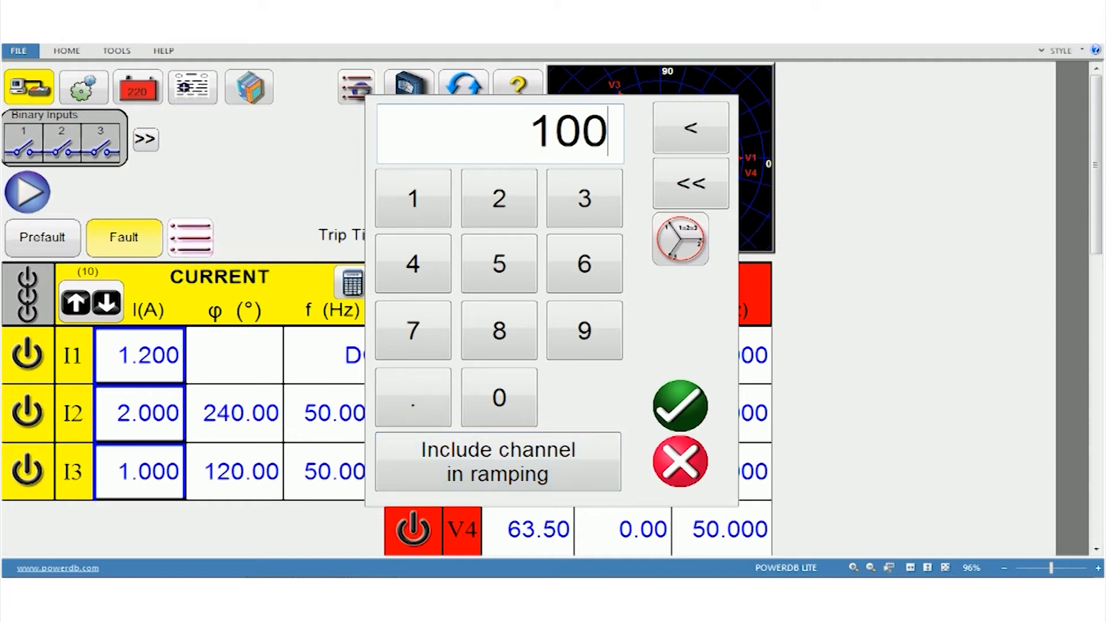
click(497, 397)
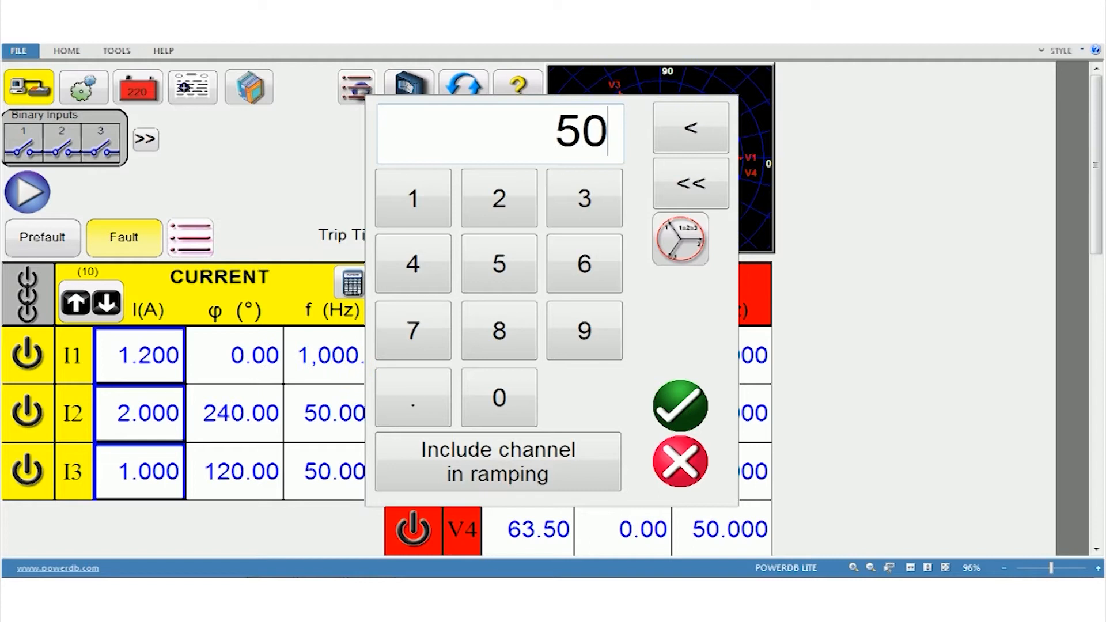
click(680, 406)
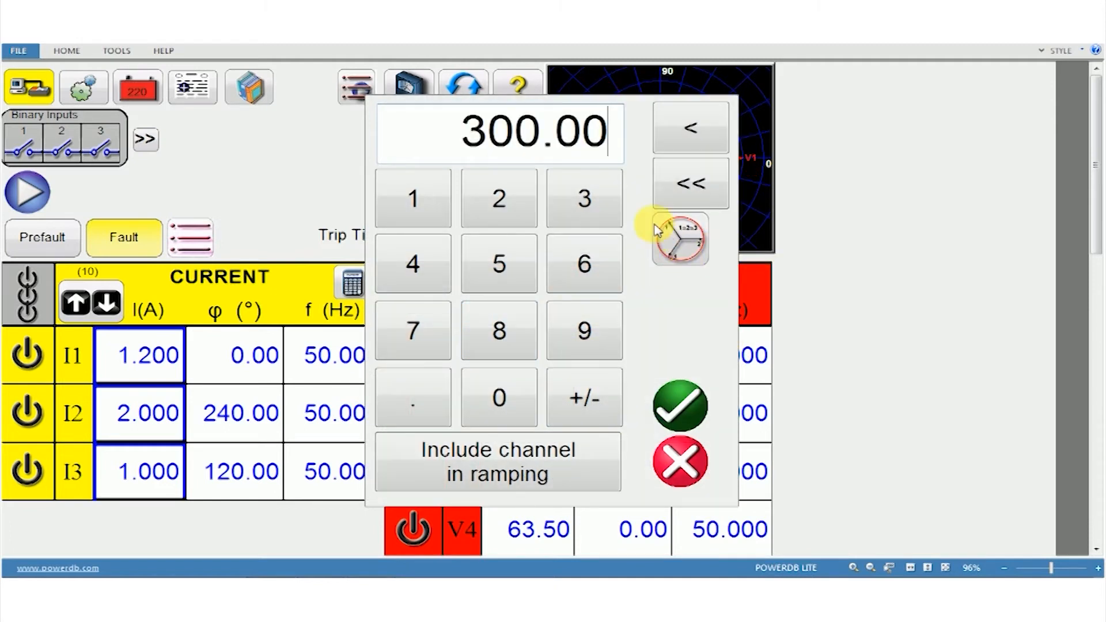
click(679, 406)
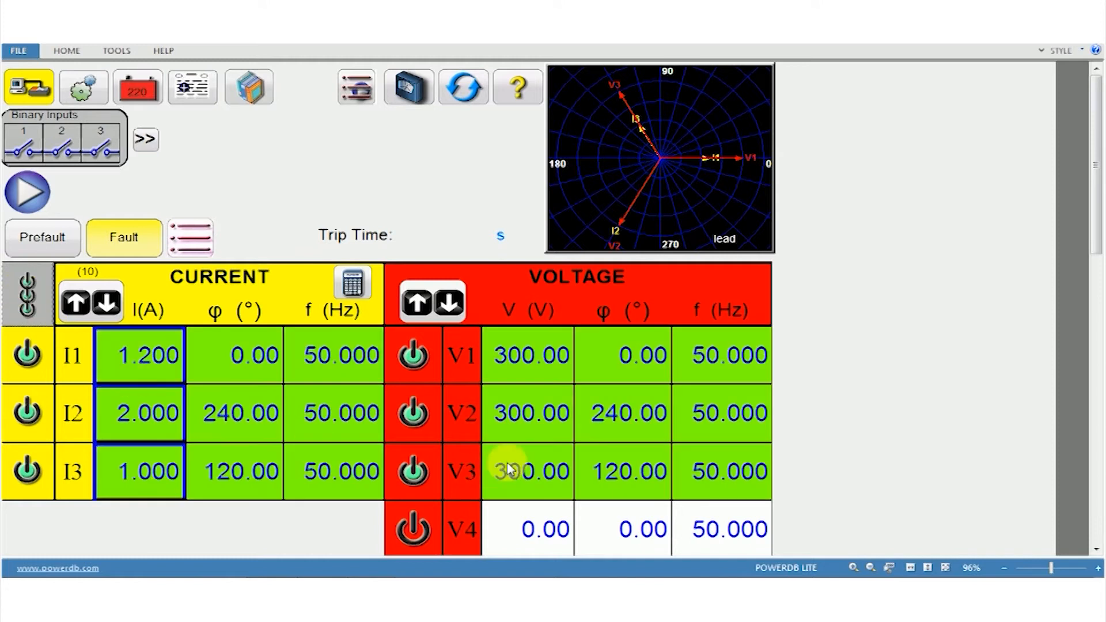
Clear the edit highlighting in the manual test grid with outputs enabled
click(414, 472)
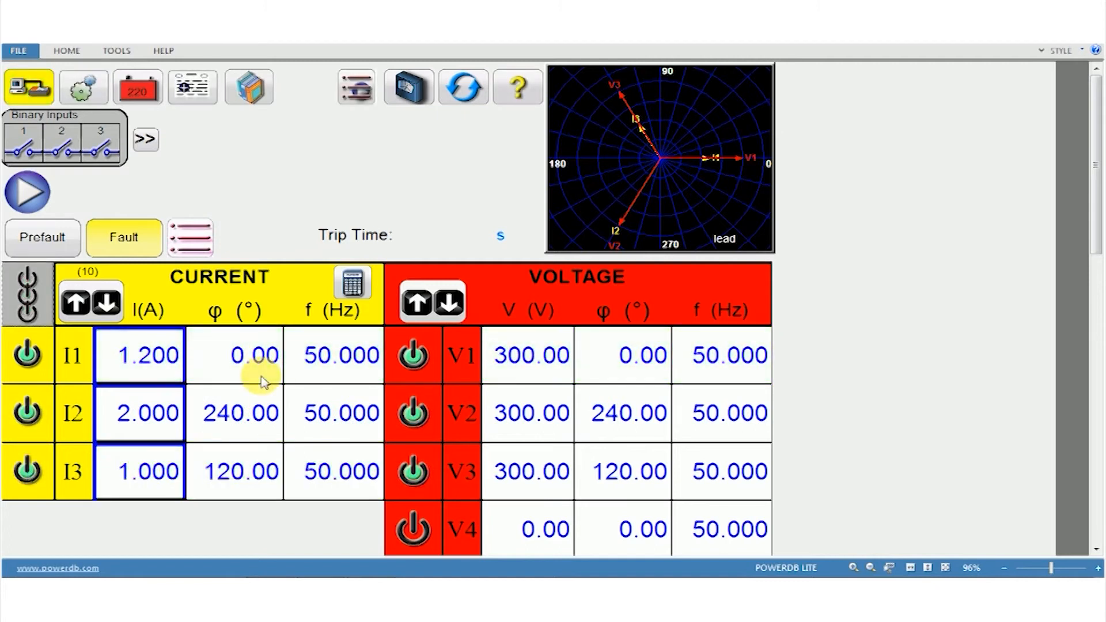
mouse_move(286, 438)
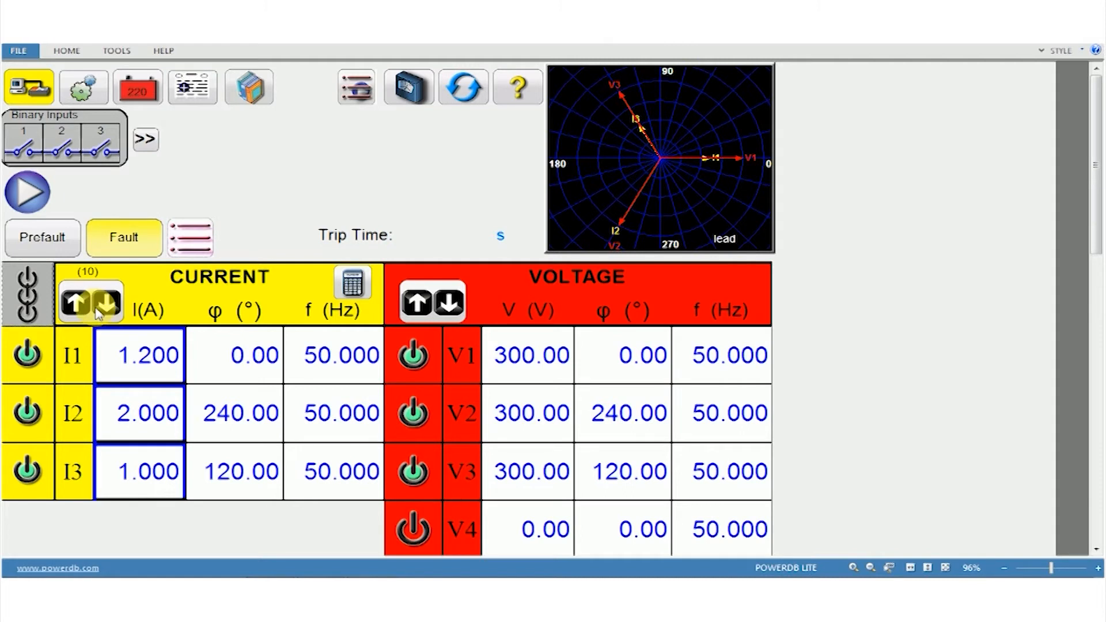
Limit current stepping to channel 1 only and step the I1 current up
click(102, 301)
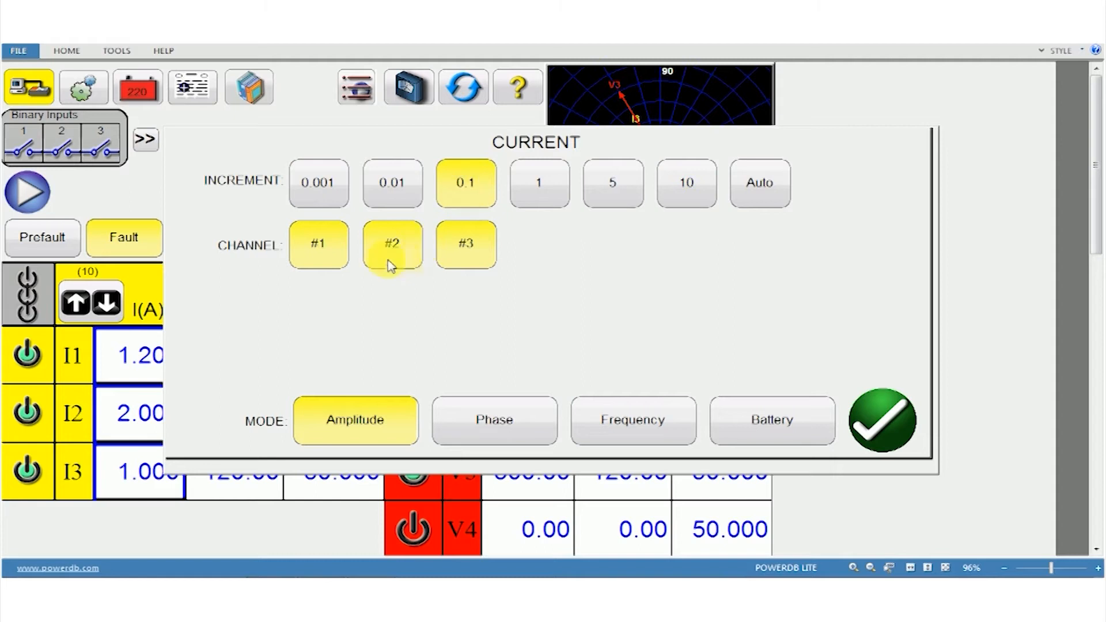
click(318, 244)
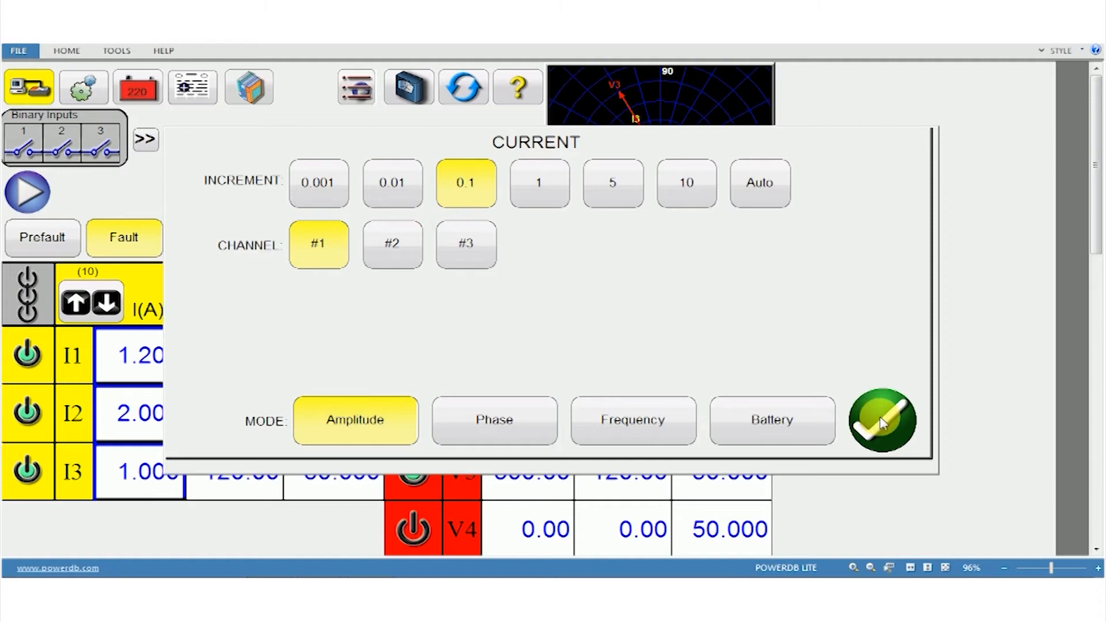
click(882, 422)
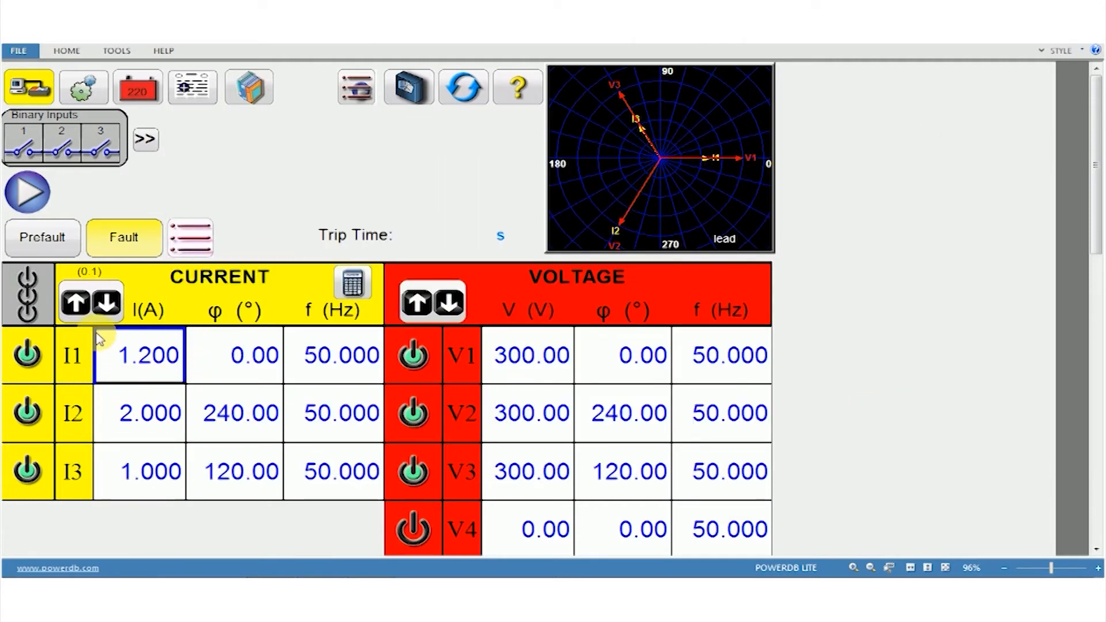
mouse_move(120, 388)
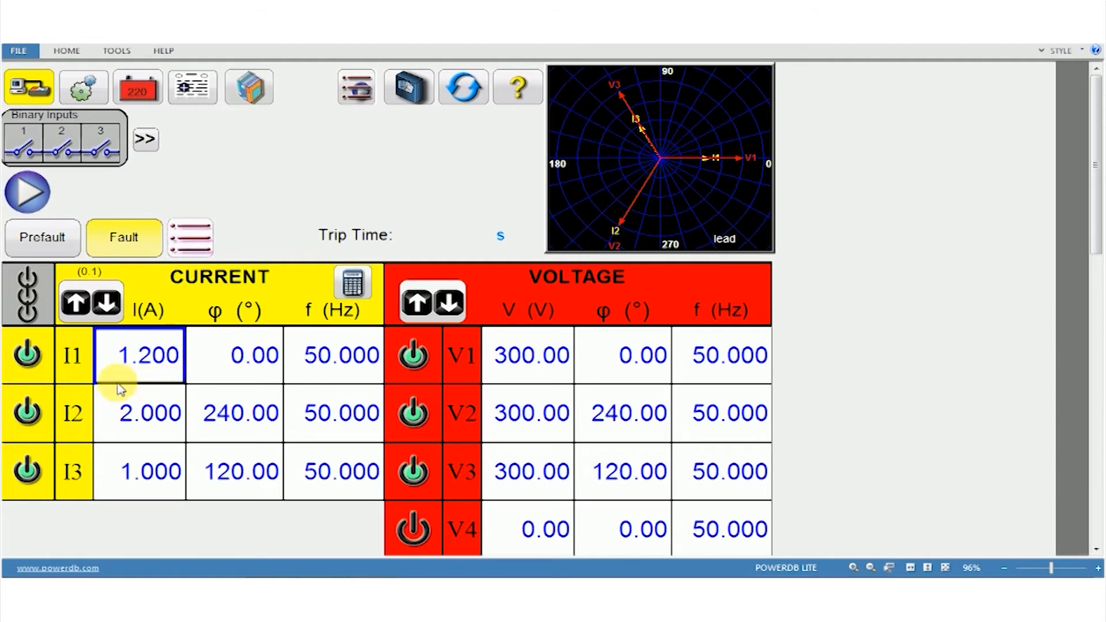
mouse_move(76, 423)
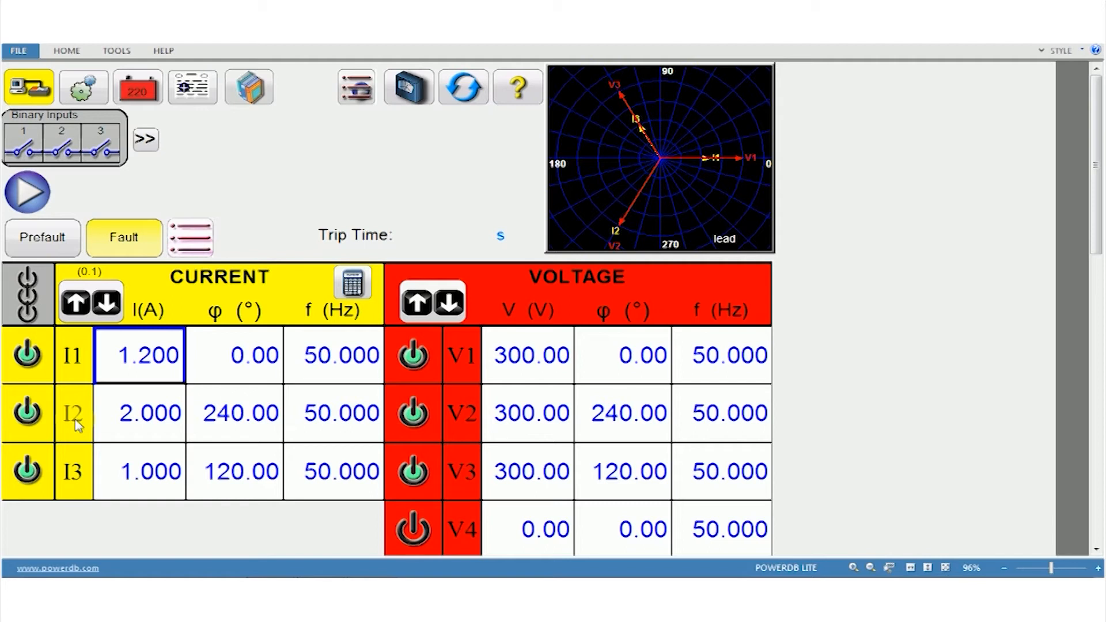
click(74, 302)
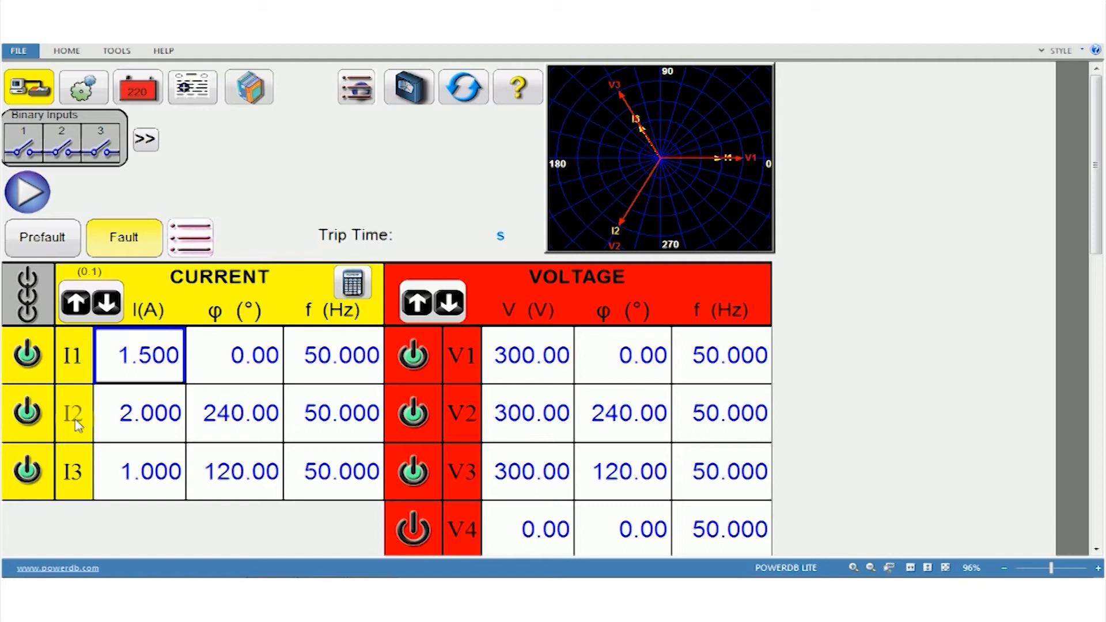
Step channel 2 phase in 10° steps, enter angles 360.00, 80.00, 240.00, and review voltage step settings
click(74, 301)
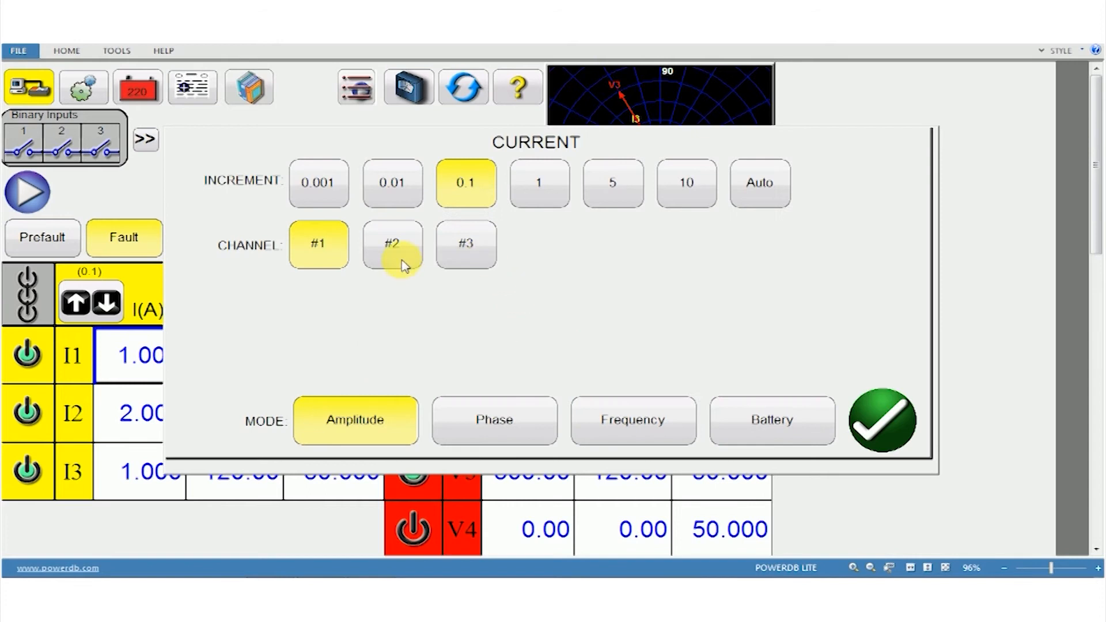
click(494, 420)
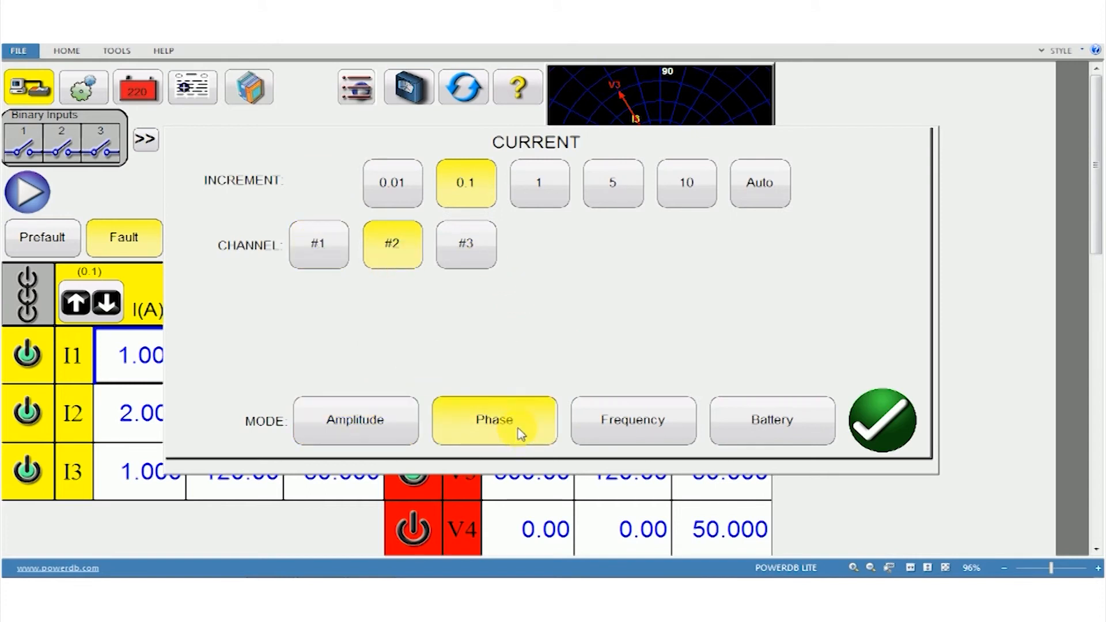
click(684, 183)
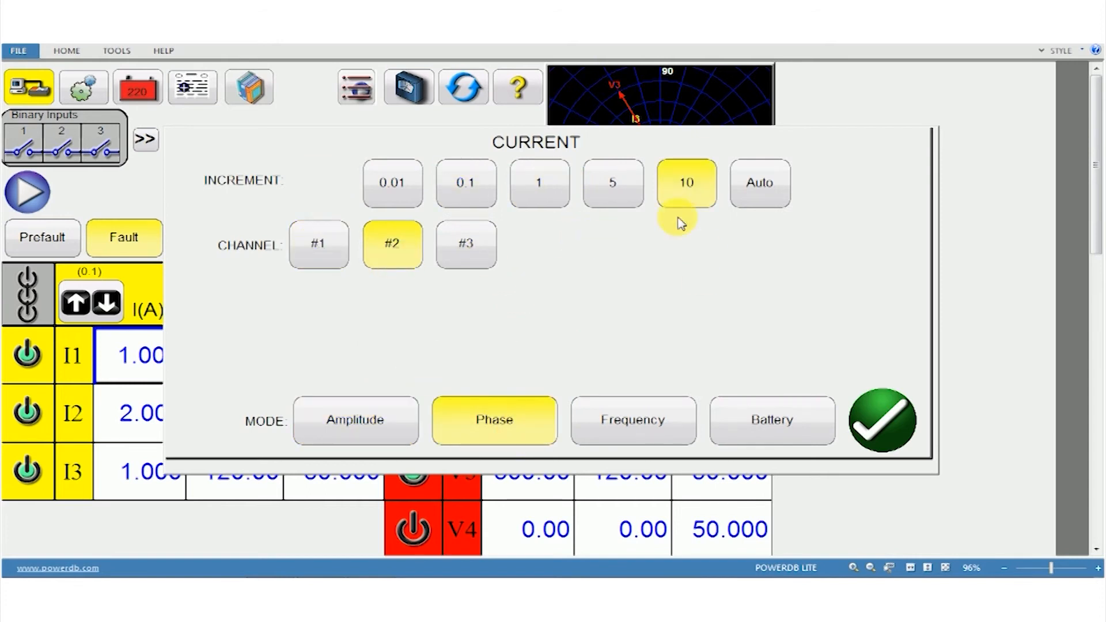
click(881, 420)
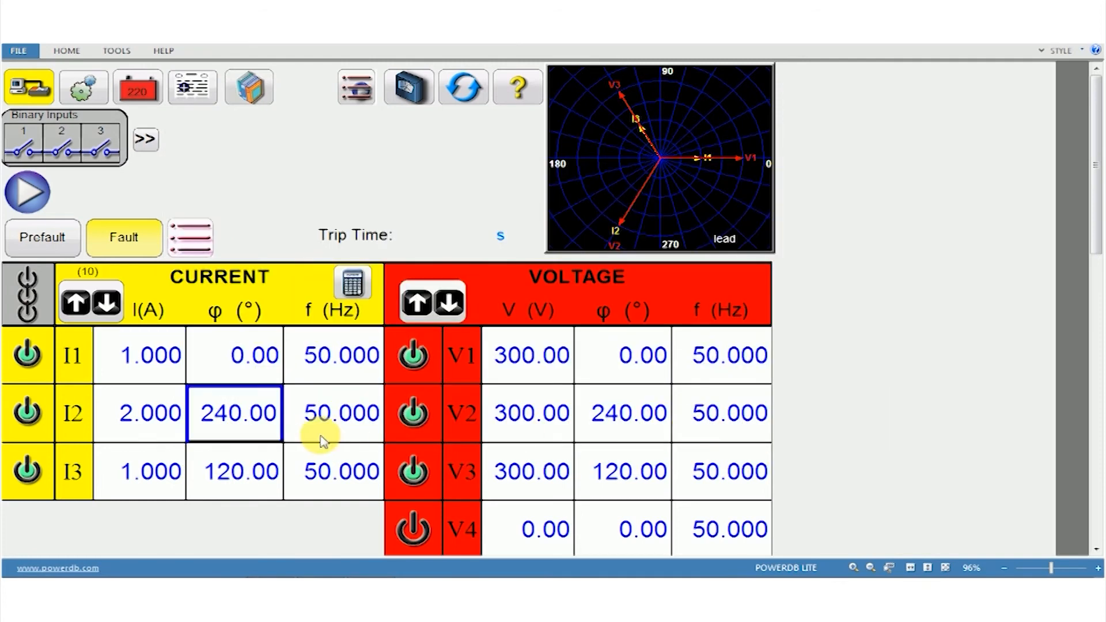
mouse_move(681, 159)
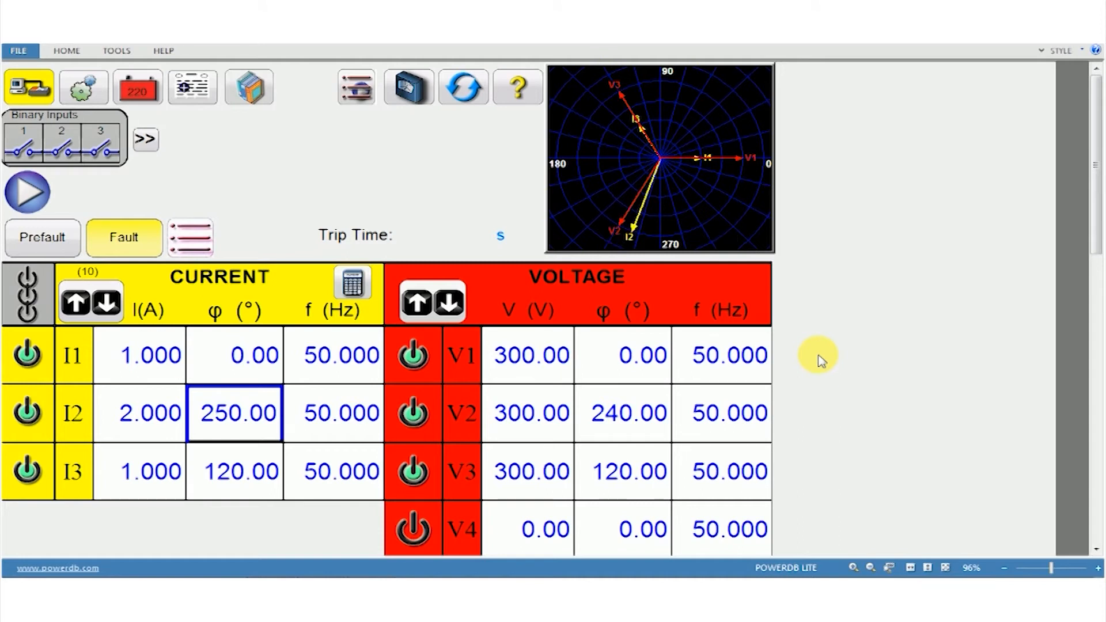
text(360.00)
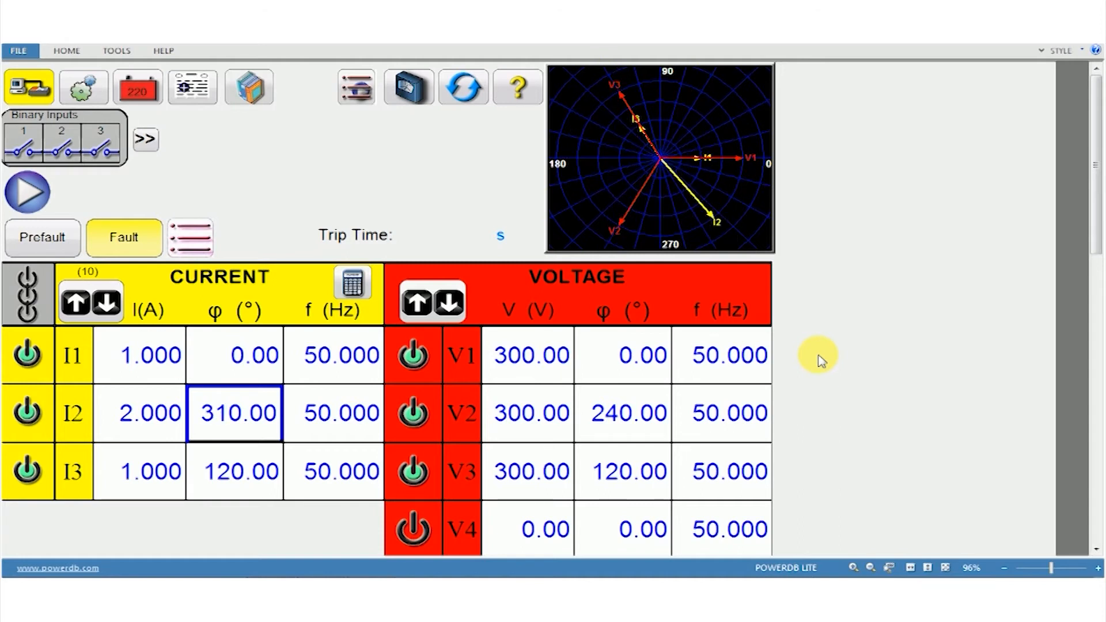
text(80.00)
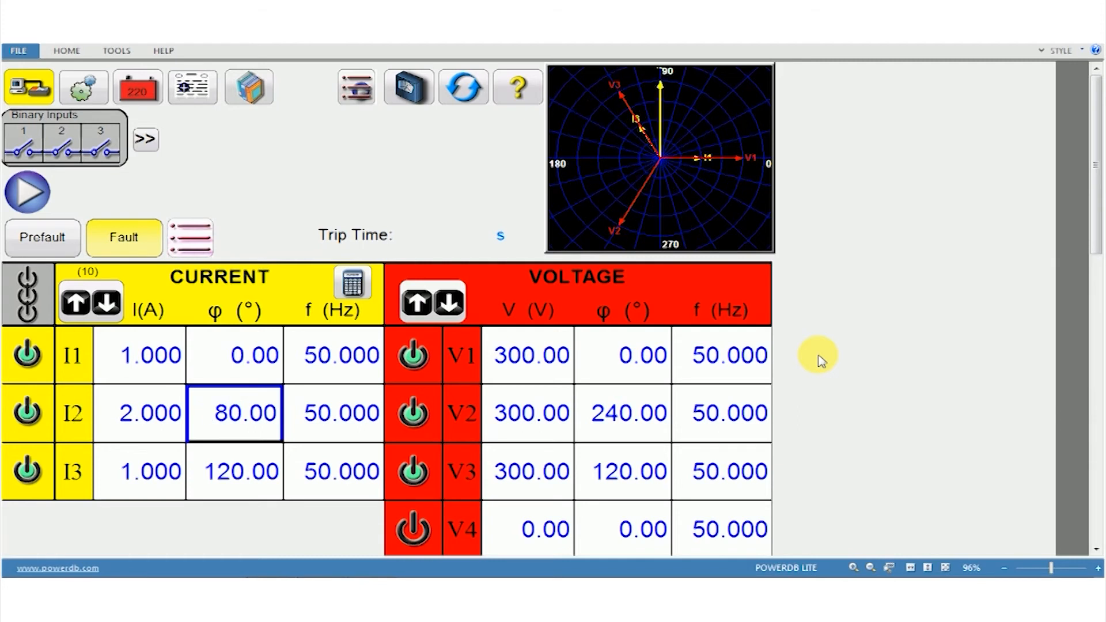
text(240.00)
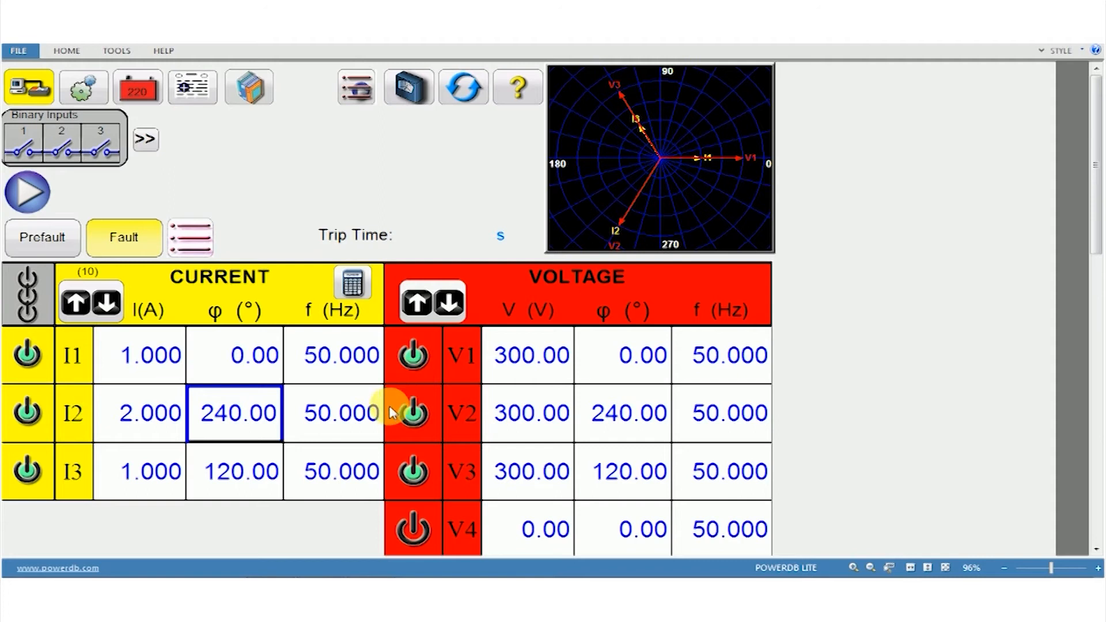
mouse_move(296, 419)
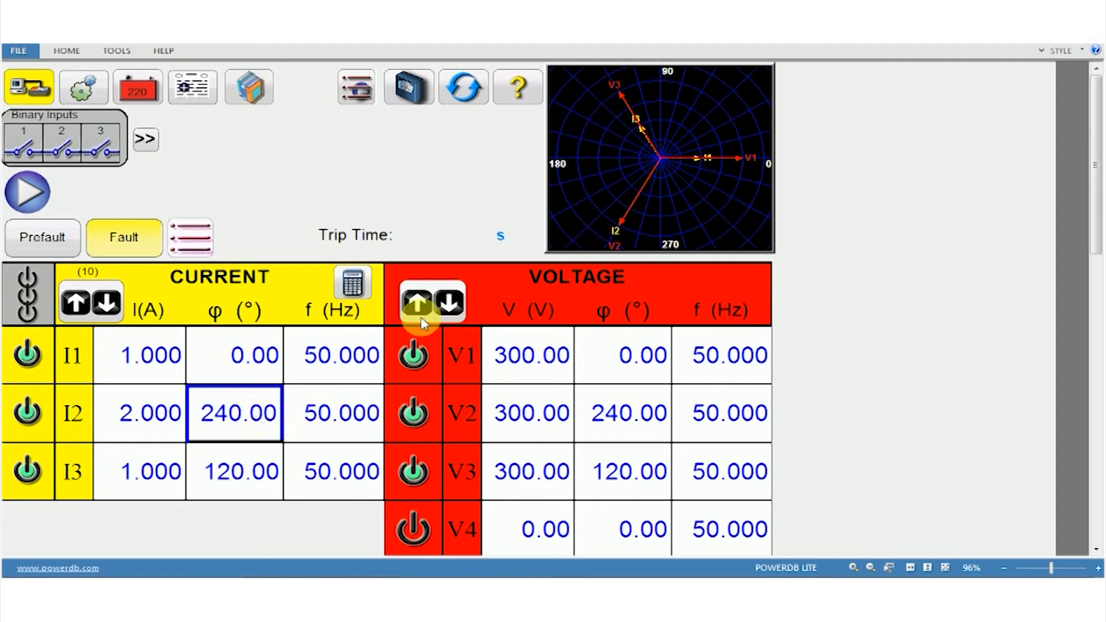
mouse_move(429, 303)
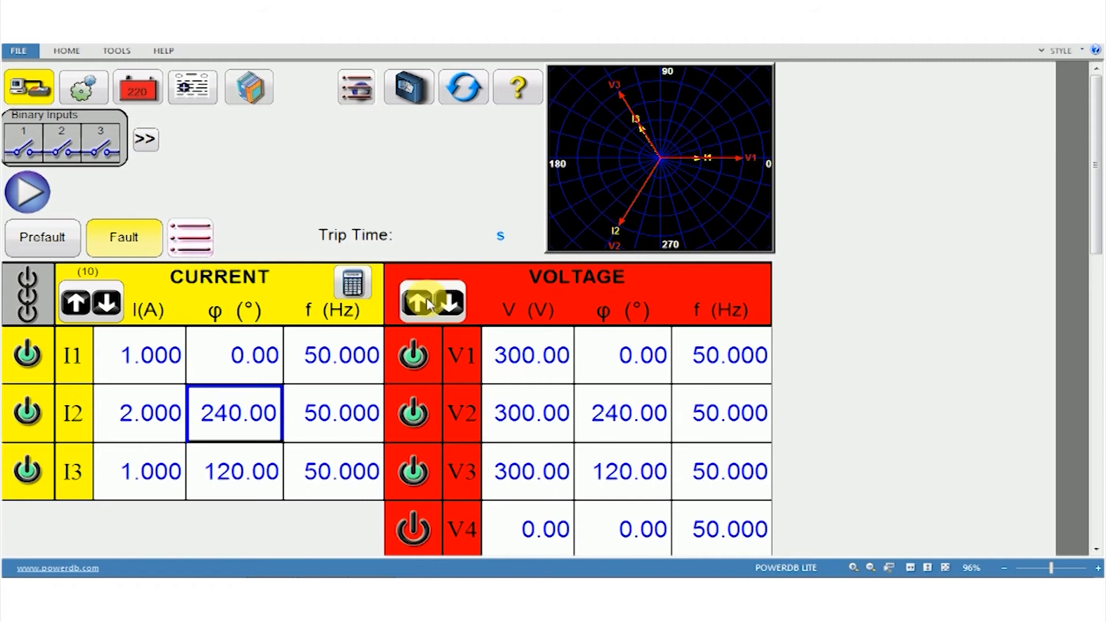
click(433, 301)
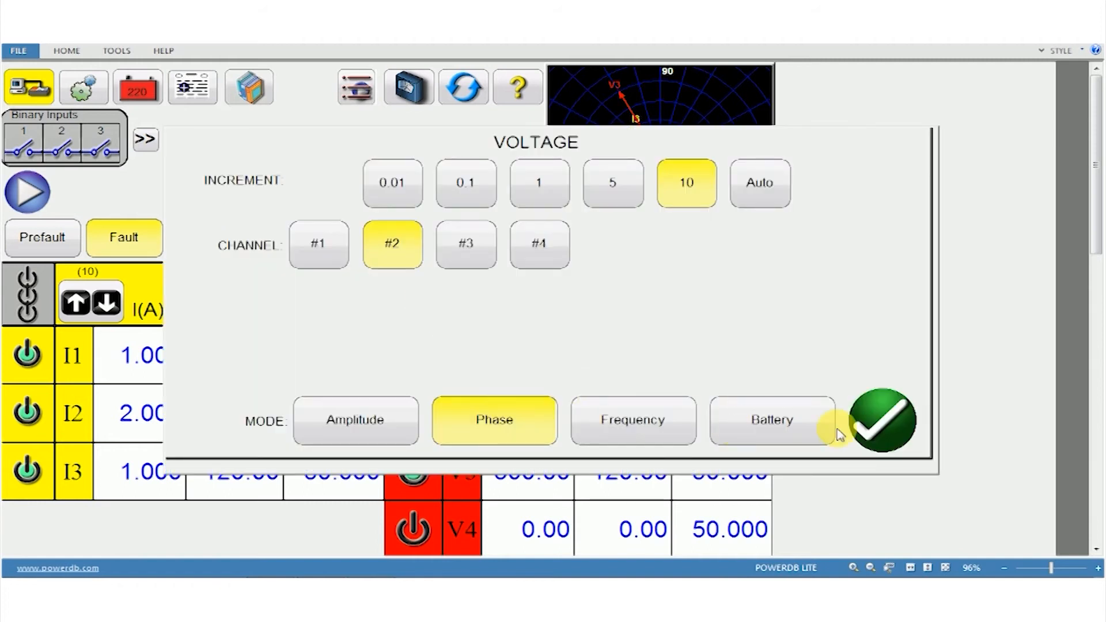
click(879, 422)
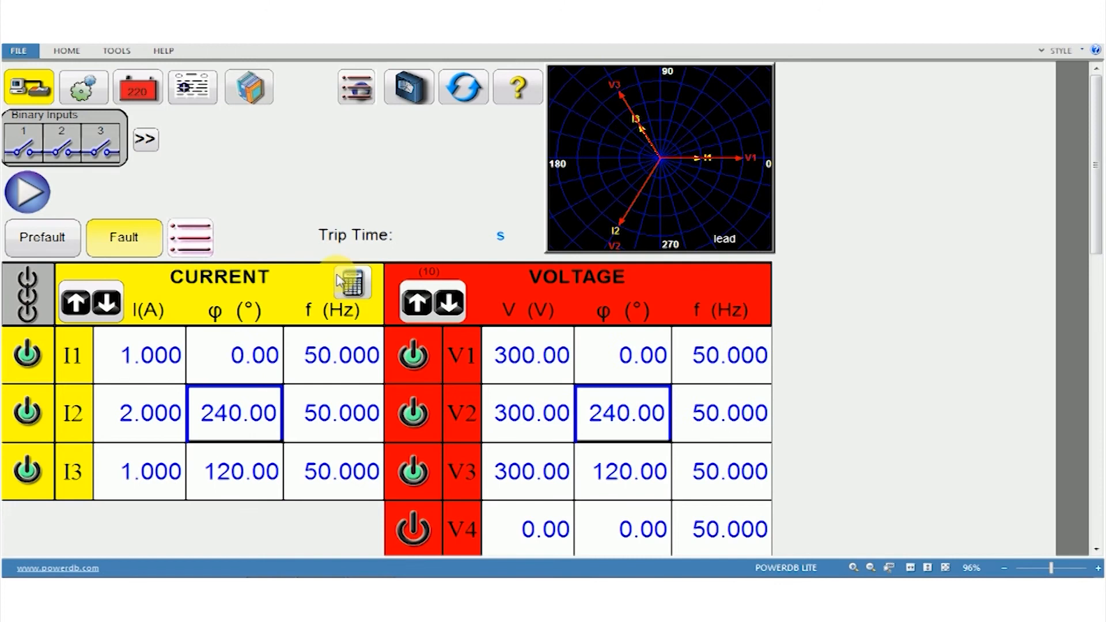
click(350, 286)
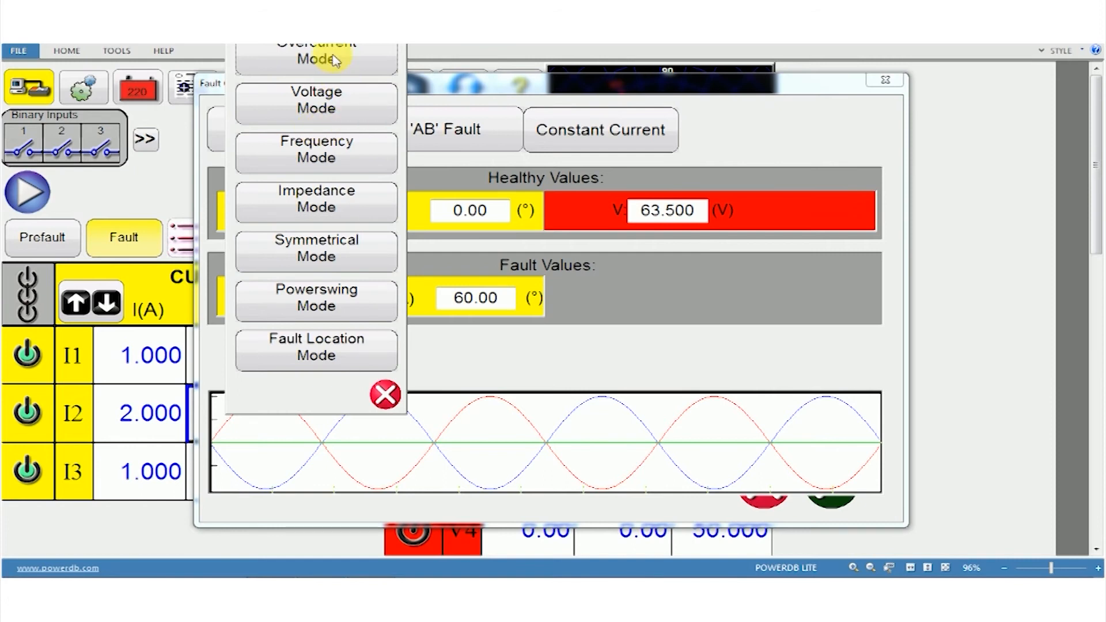
mouse_move(346, 166)
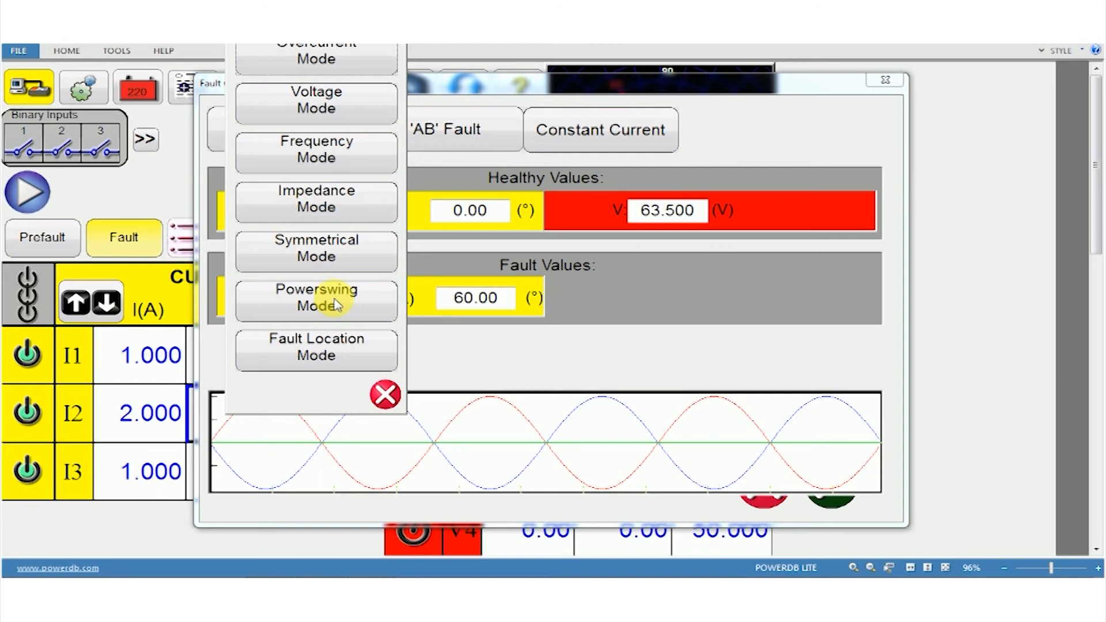
mouse_move(366, 356)
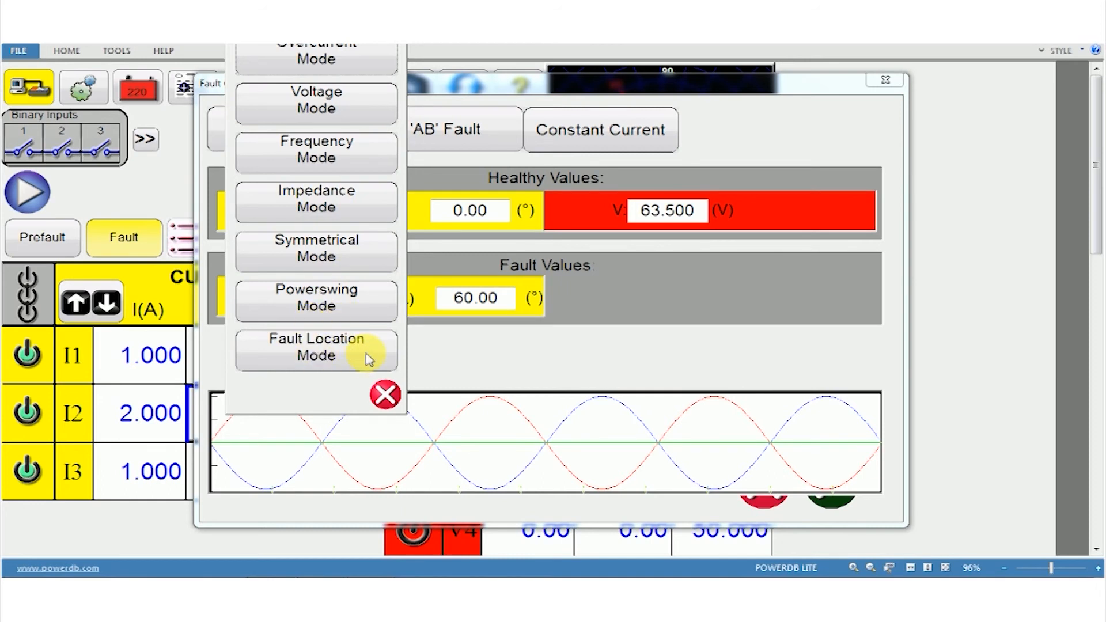
mouse_move(372, 351)
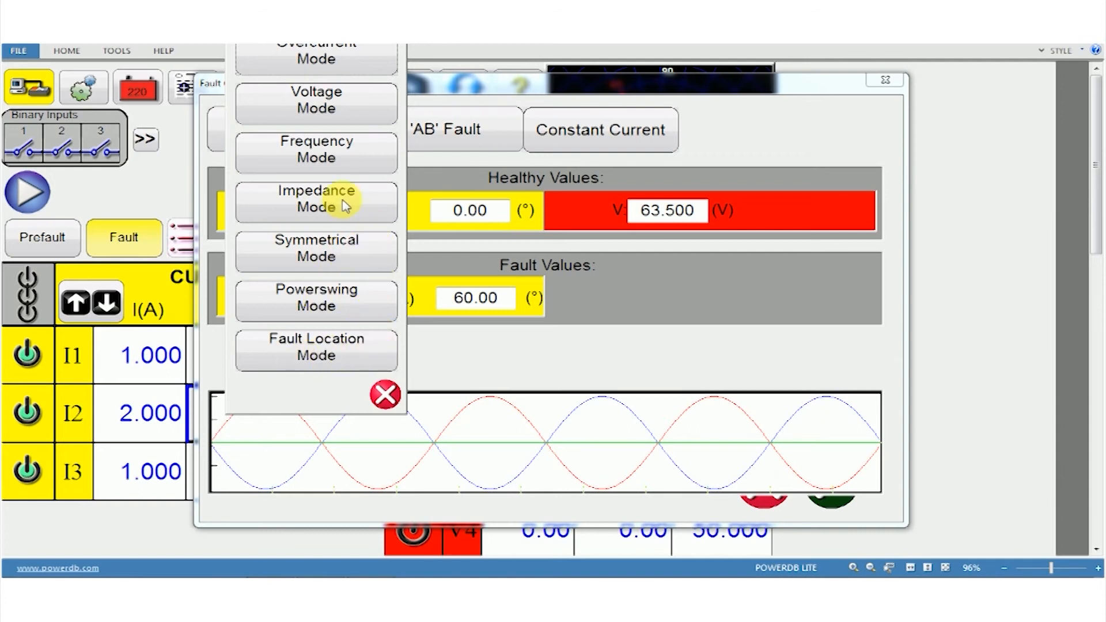
click(384, 394)
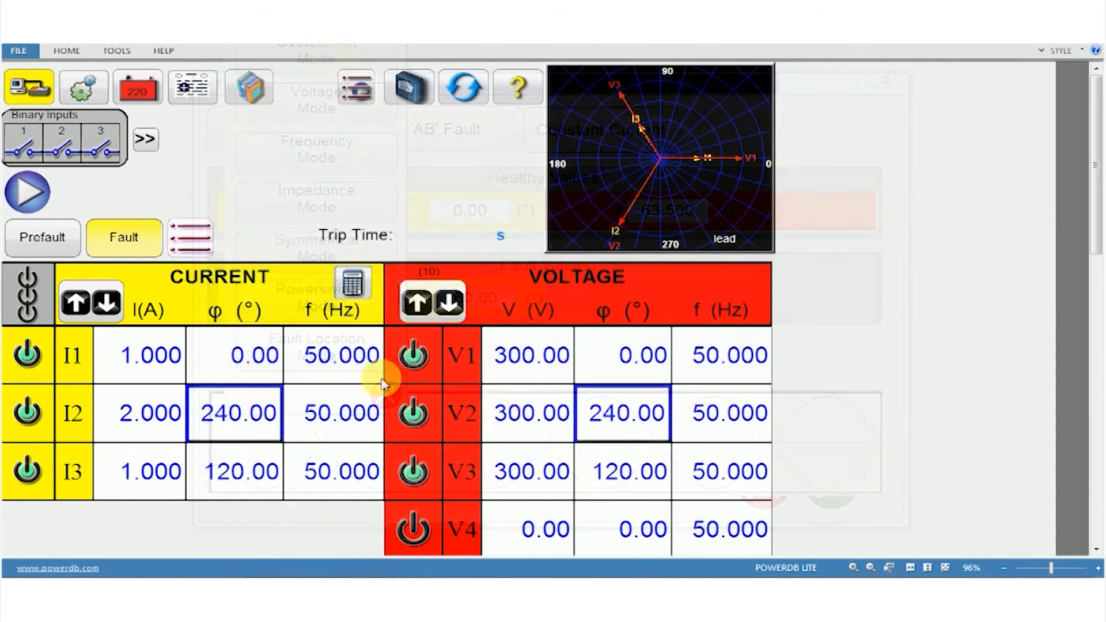
Toggle between prefault (1.000 A, 63.50 V) and fault channel values, ending on prefault
click(43, 238)
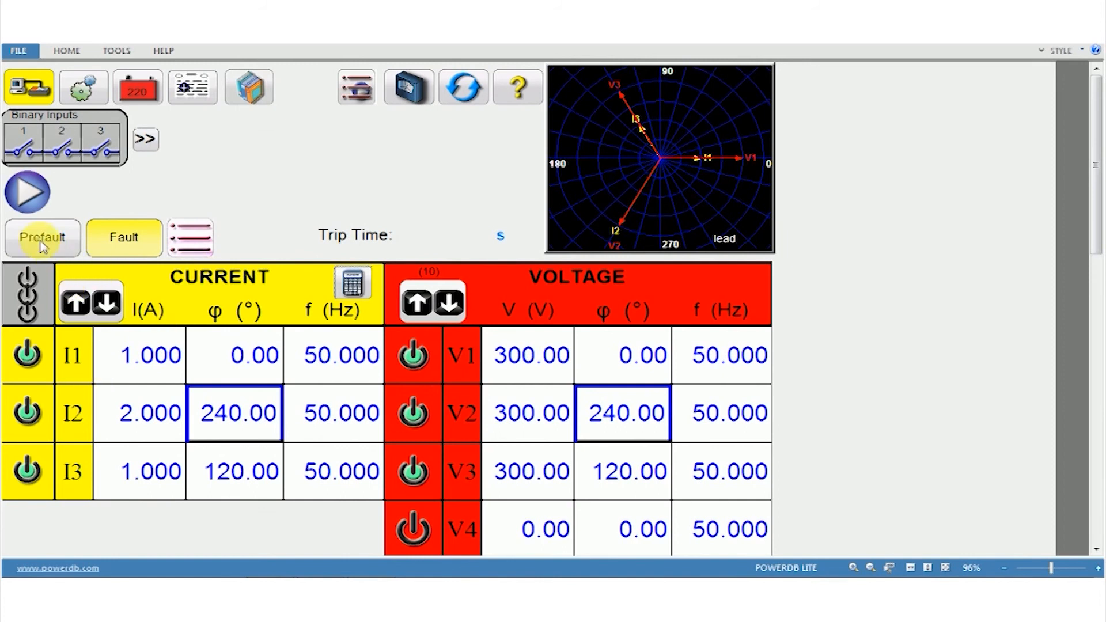
mouse_move(67, 245)
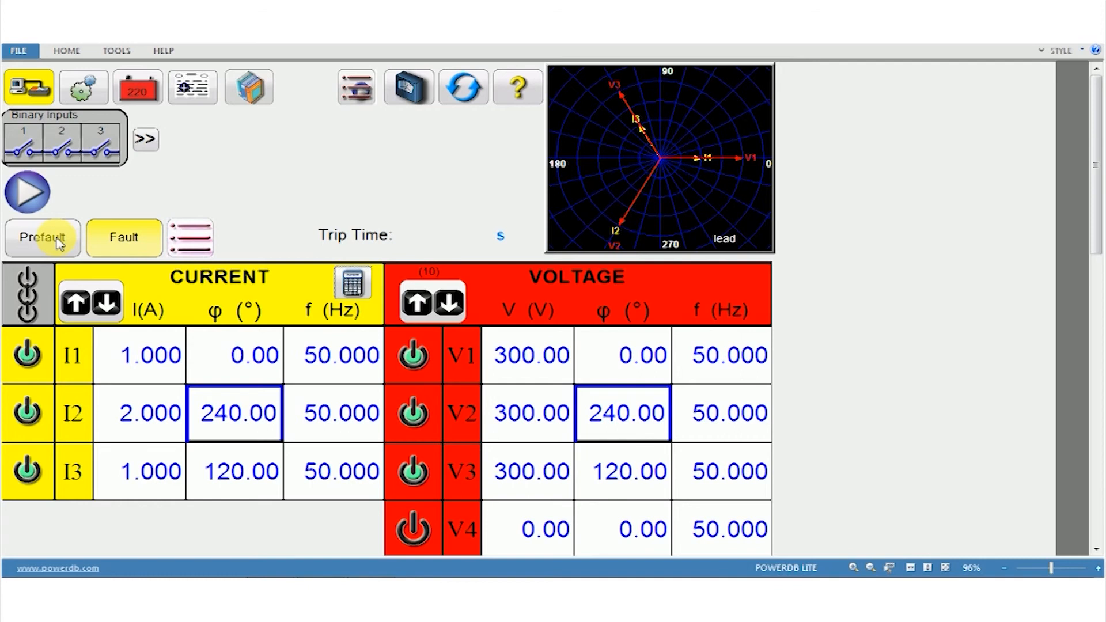
click(42, 237)
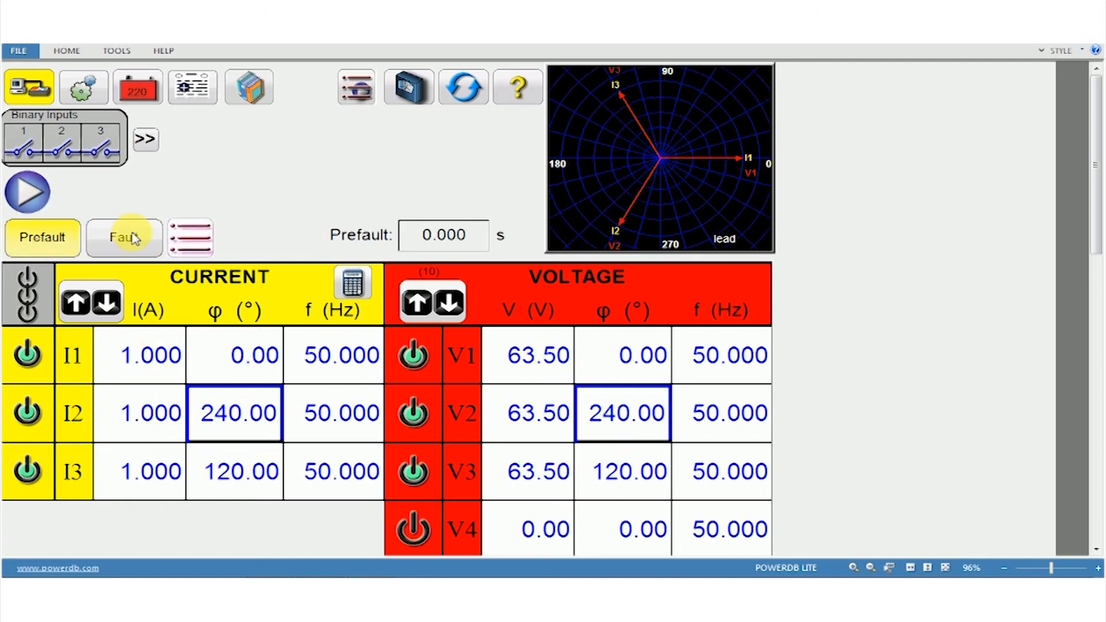
click(124, 237)
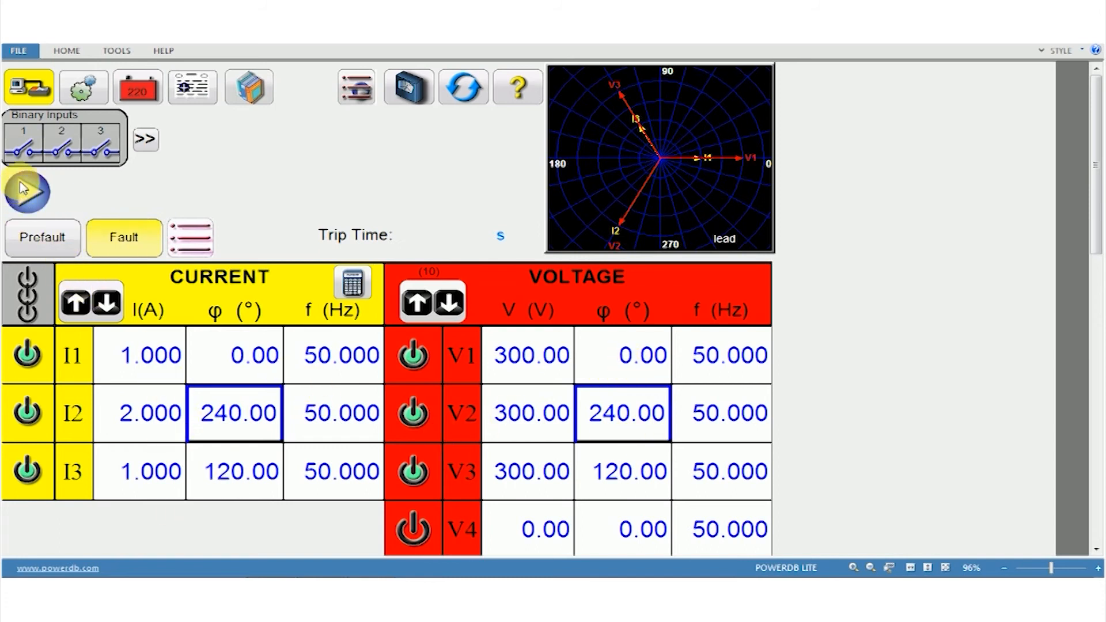
click(42, 237)
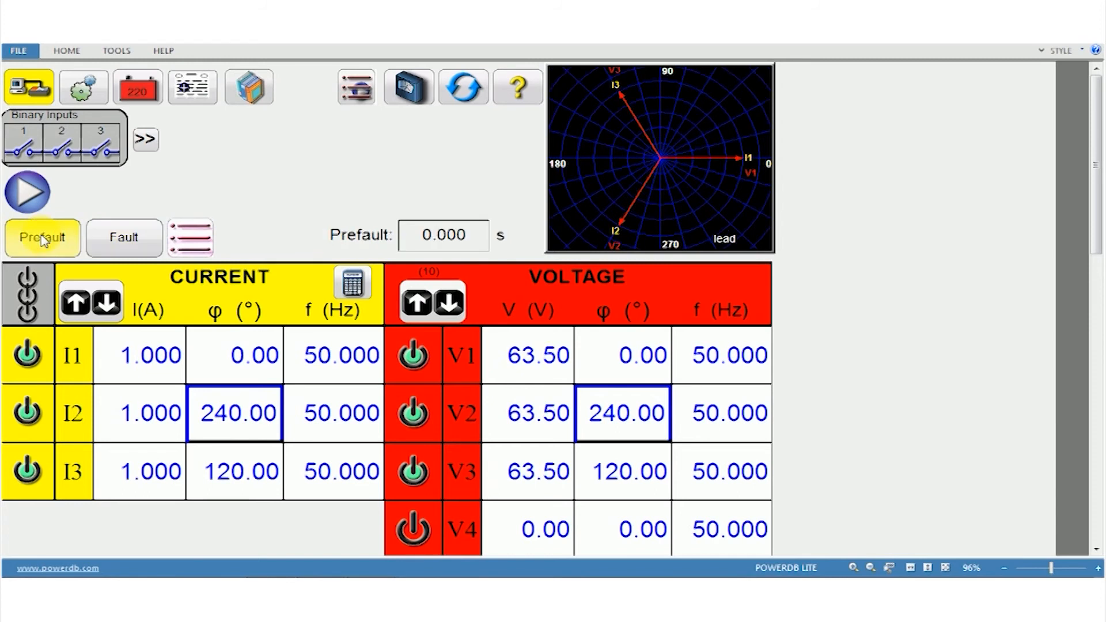
mouse_move(409, 222)
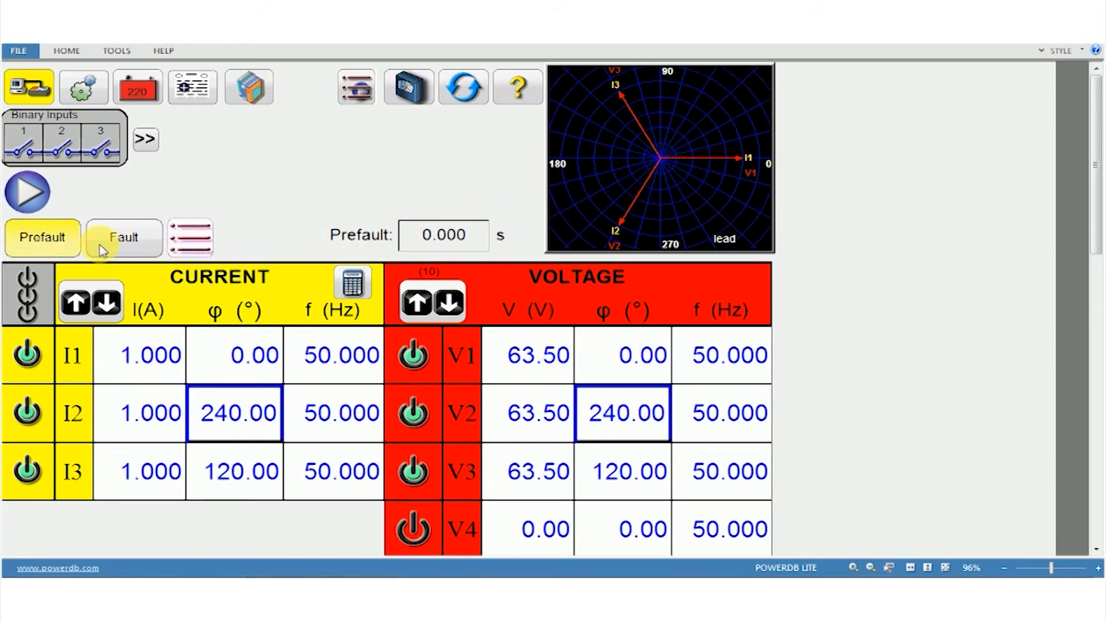
mouse_move(190, 238)
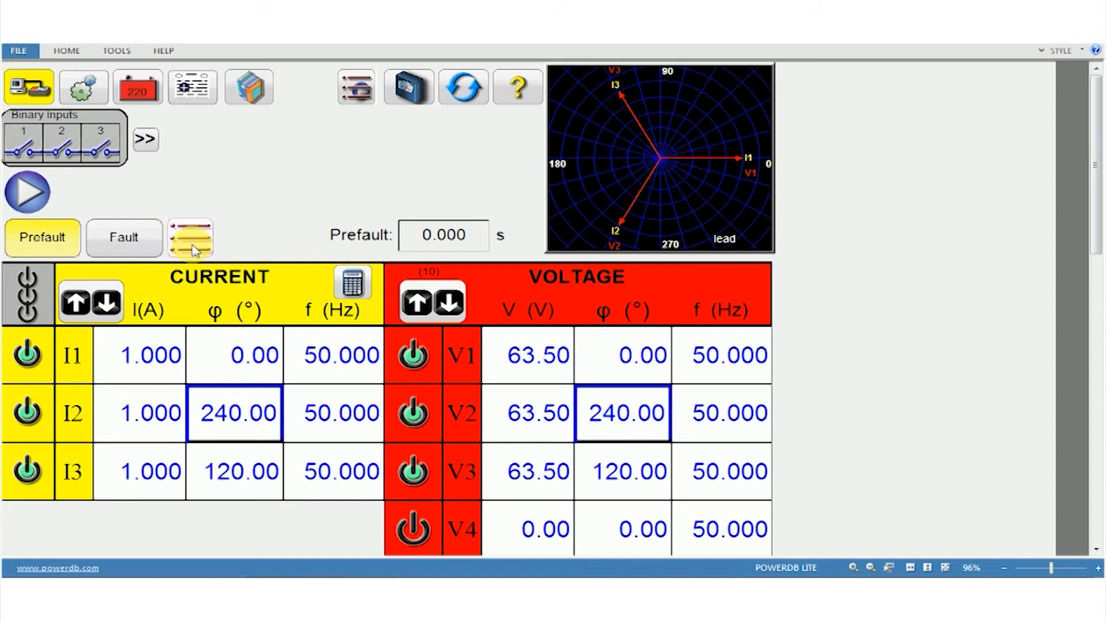
Review the timing settings, then expand all six binary inputs and four binary outputs
click(190, 237)
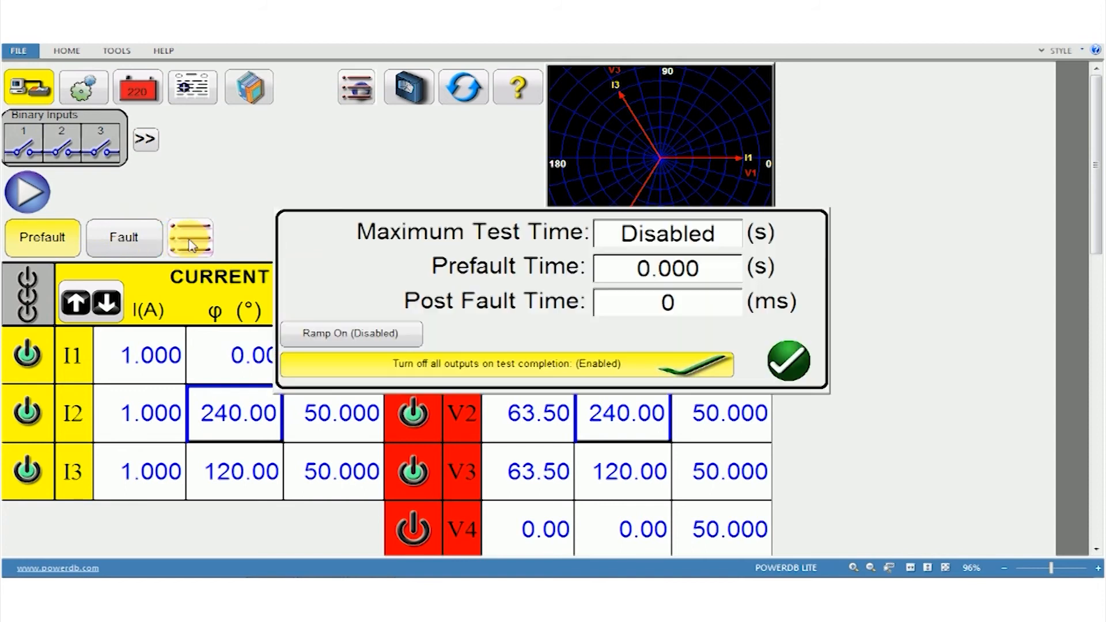
click(788, 361)
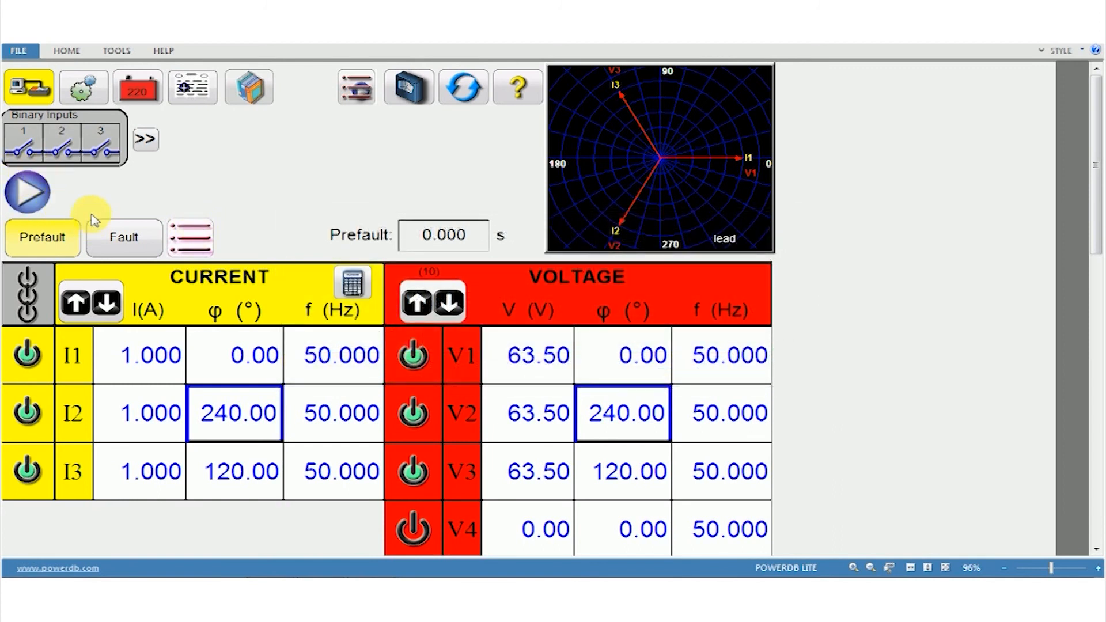
click(147, 138)
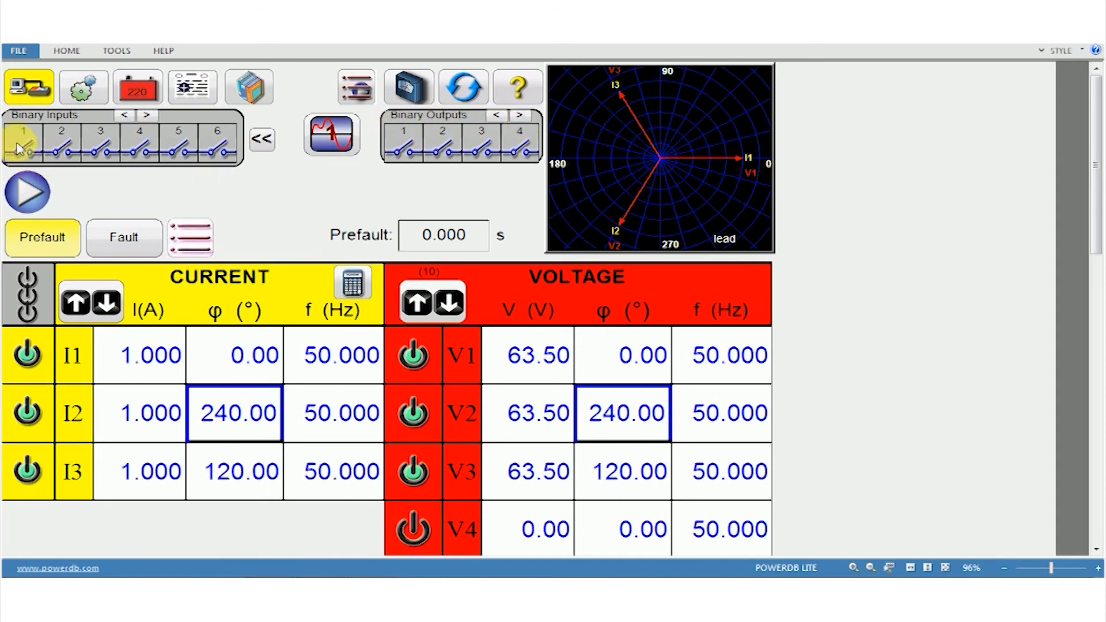
click(23, 145)
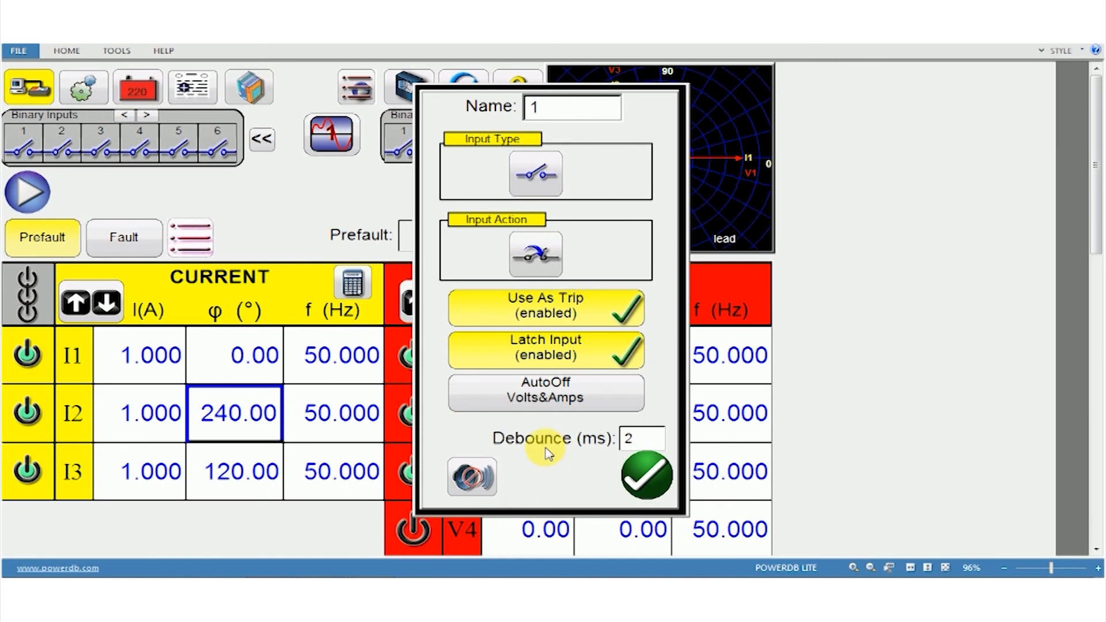
click(645, 476)
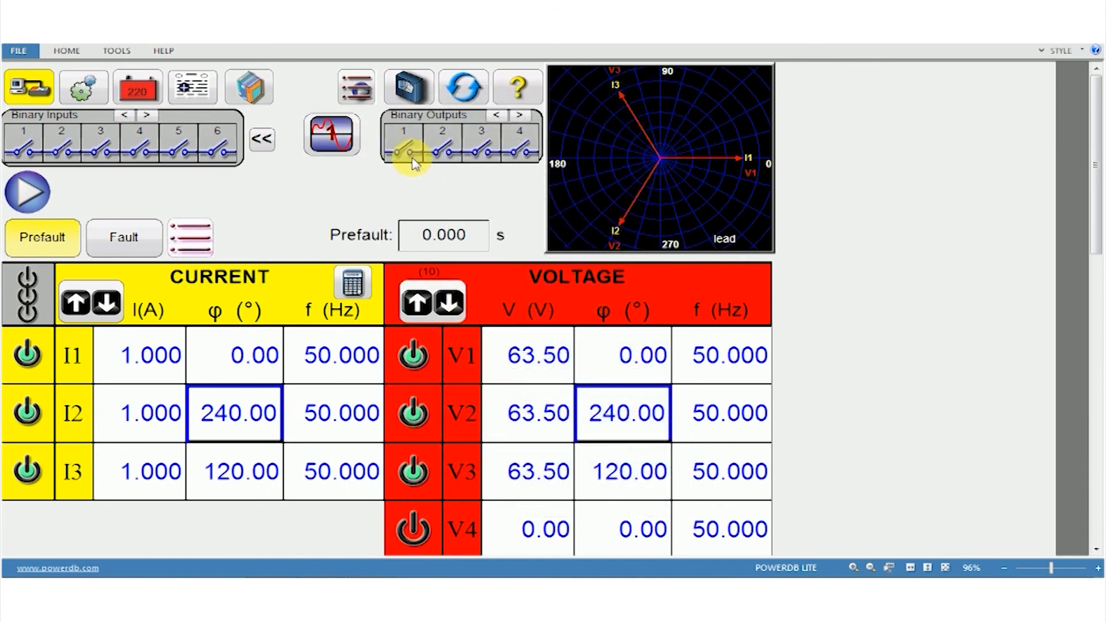
click(408, 150)
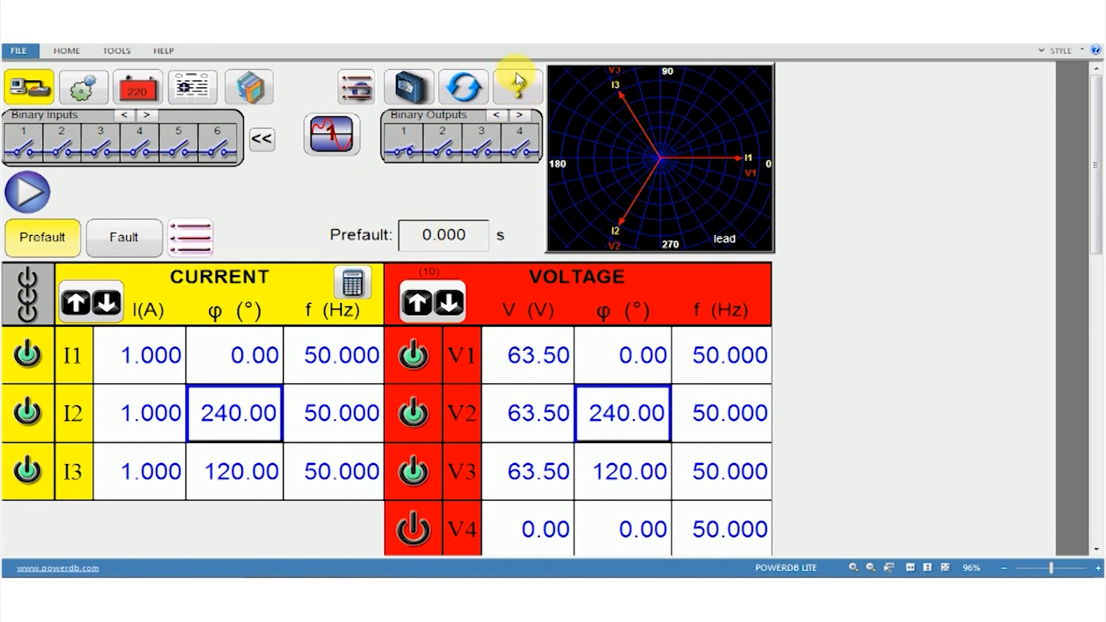
Open the Full Help diagram explaining the manual test screen
click(518, 86)
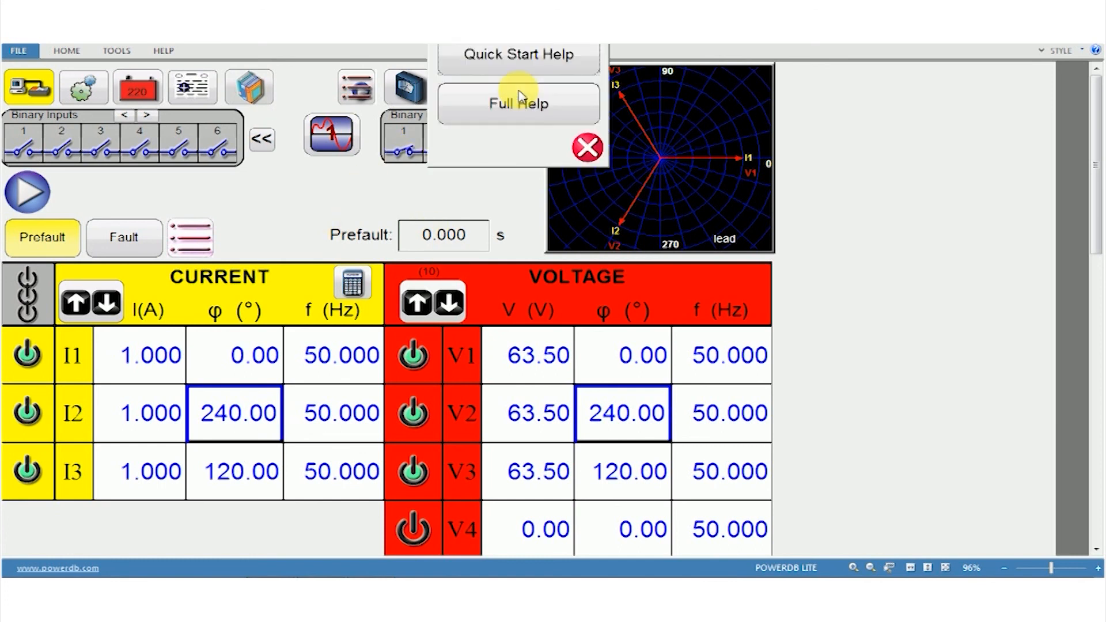
click(518, 103)
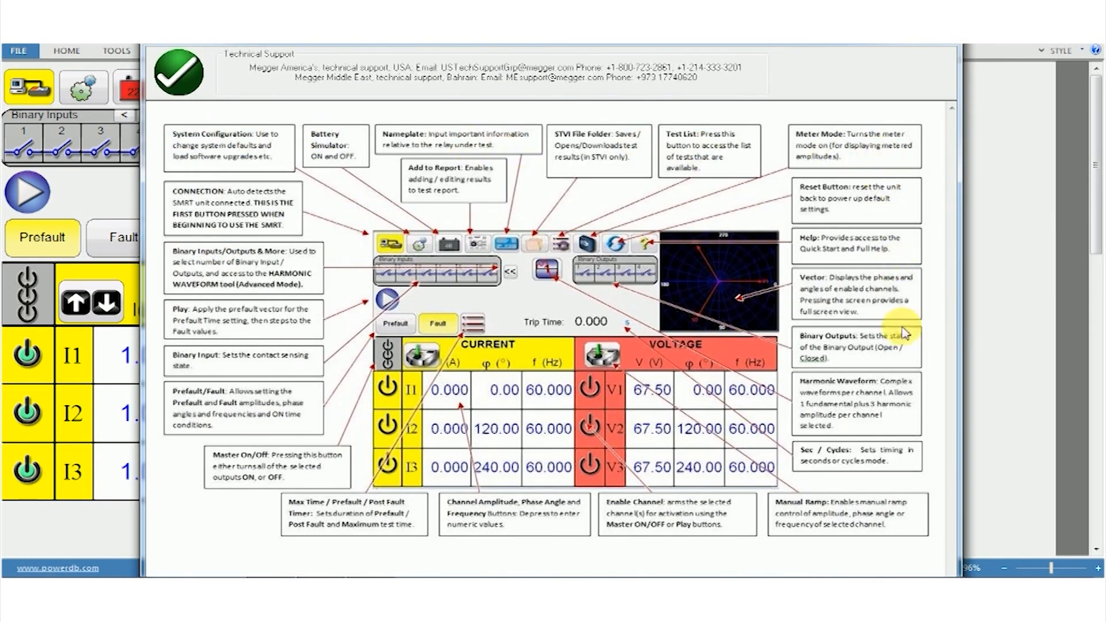
mouse_move(209, 509)
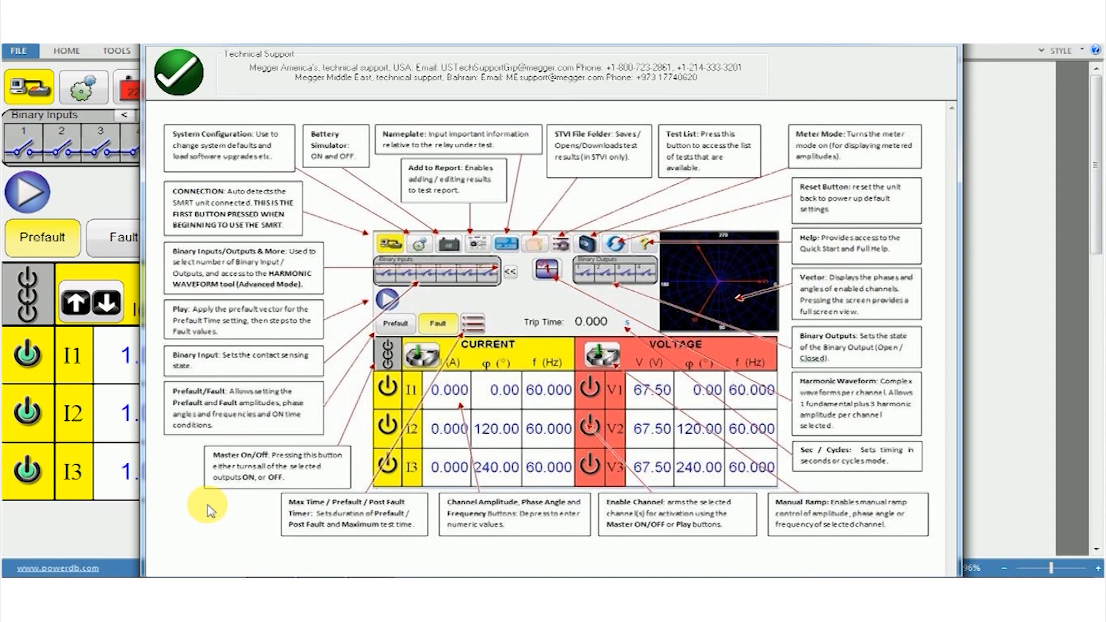